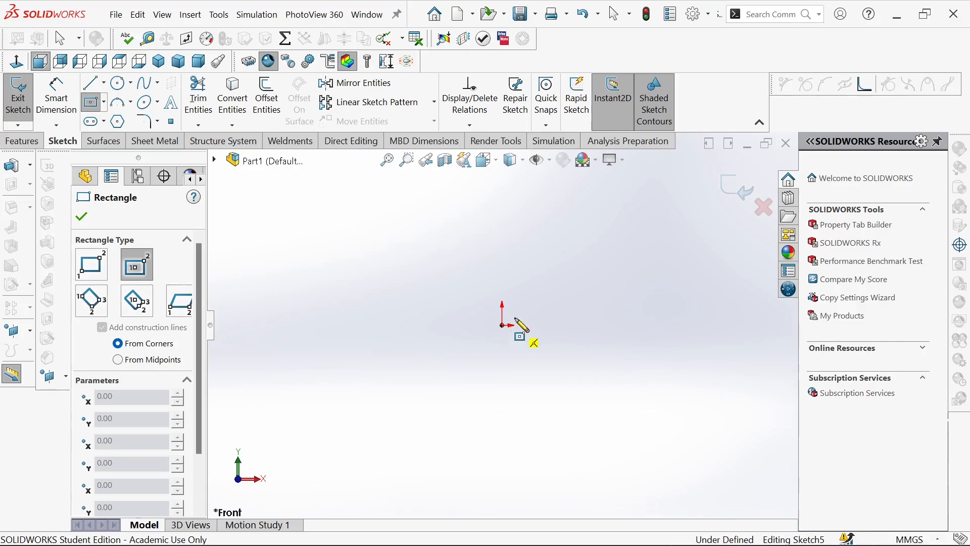
Draw a Center Rectangle on the Front plane and dimension it 1800 mm wide by 900 mm tall.
left_click_drag(501, 325, 643, 272)
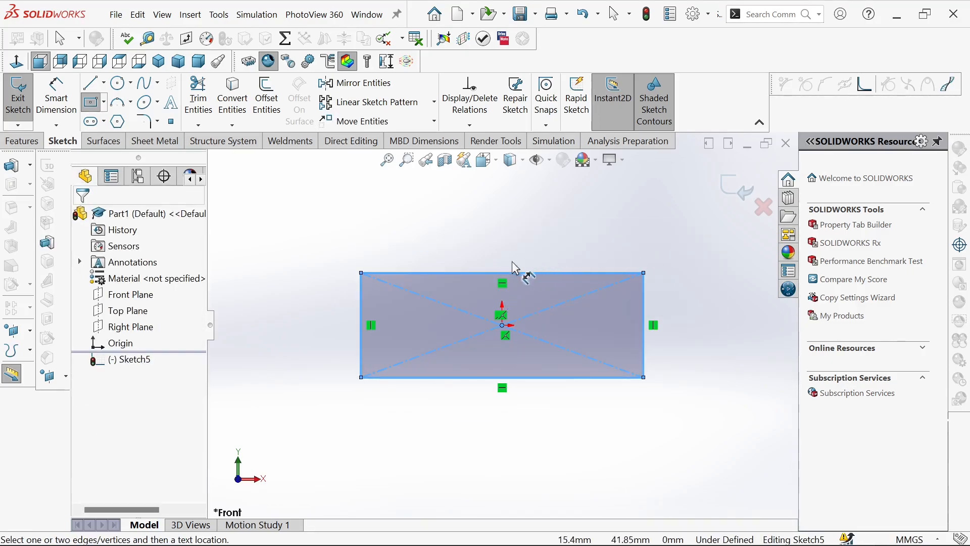
left_click(501, 273)
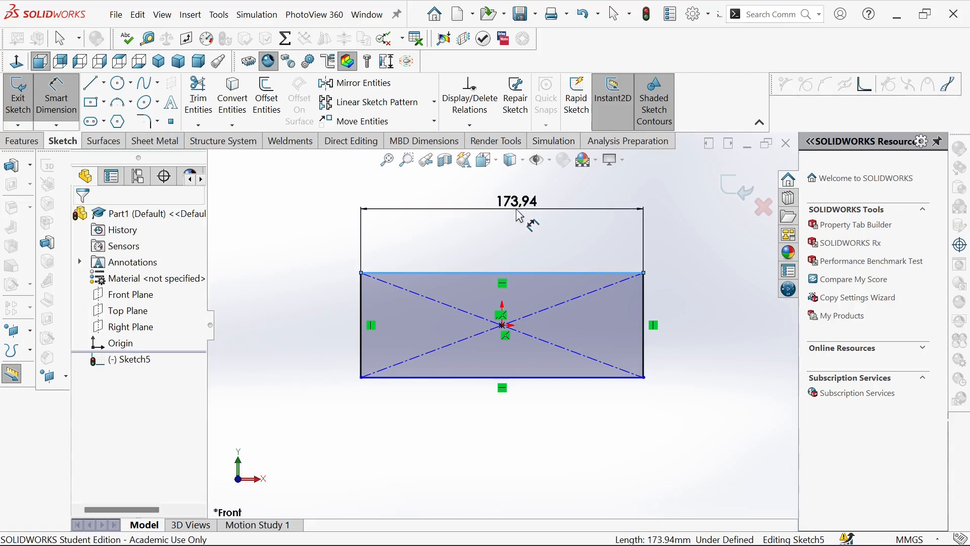
double_click(516, 201)
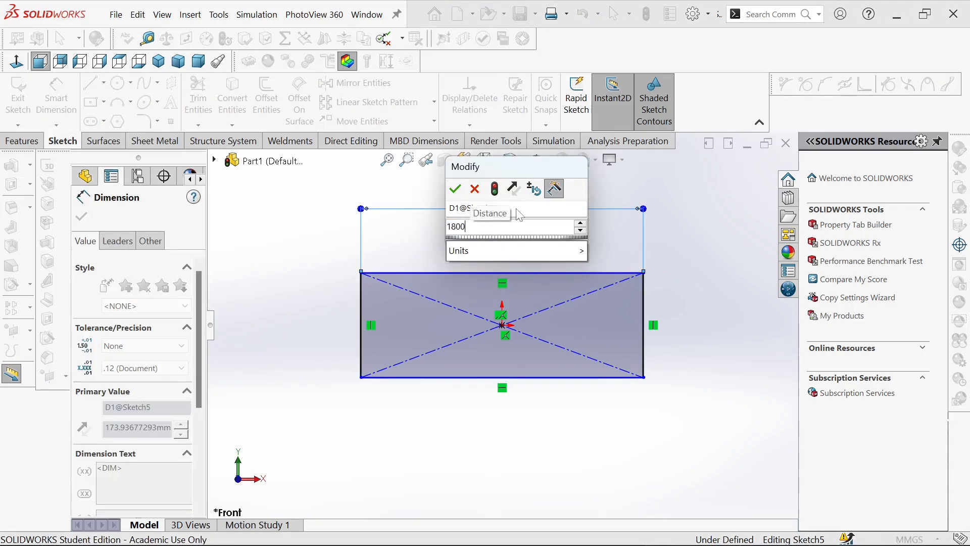
left_click(454, 188)
type("900")
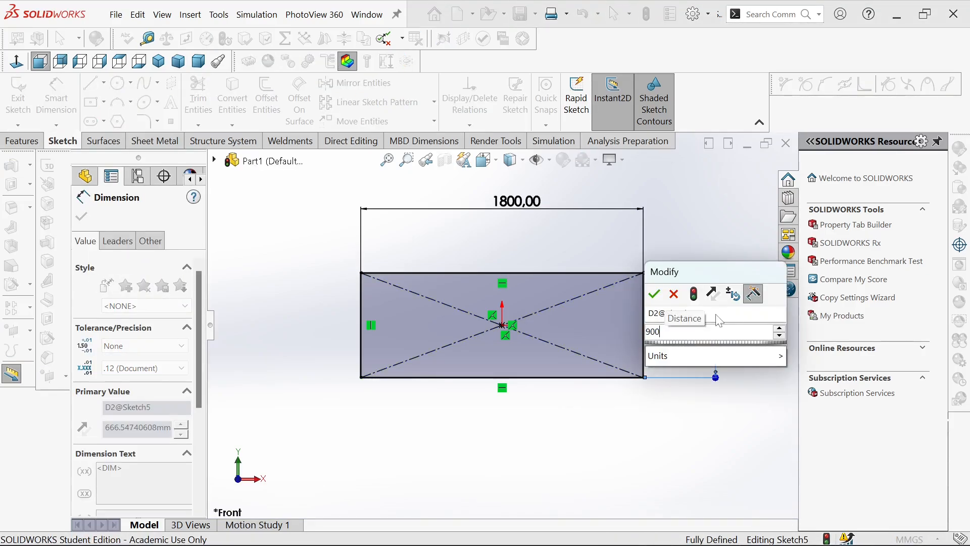
left_click(654, 293)
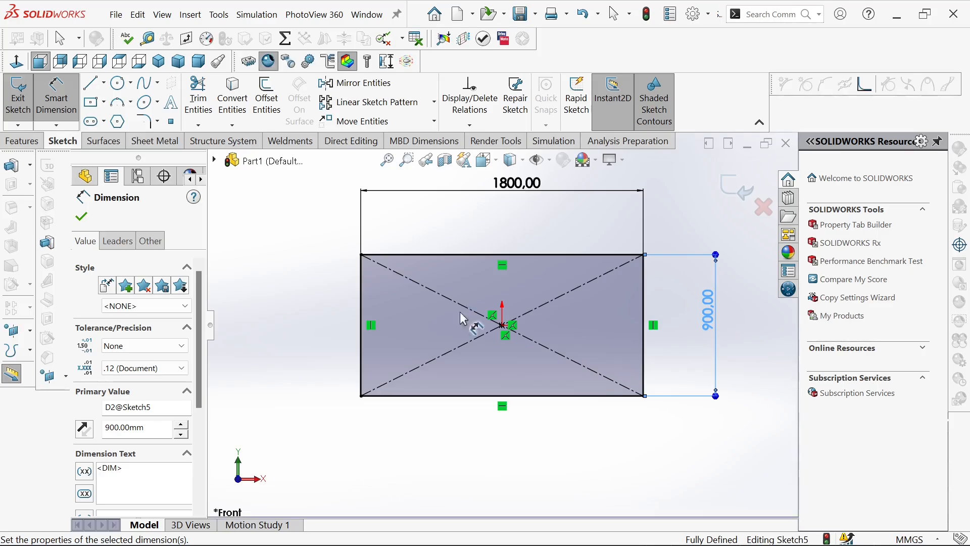
left_click(23, 140)
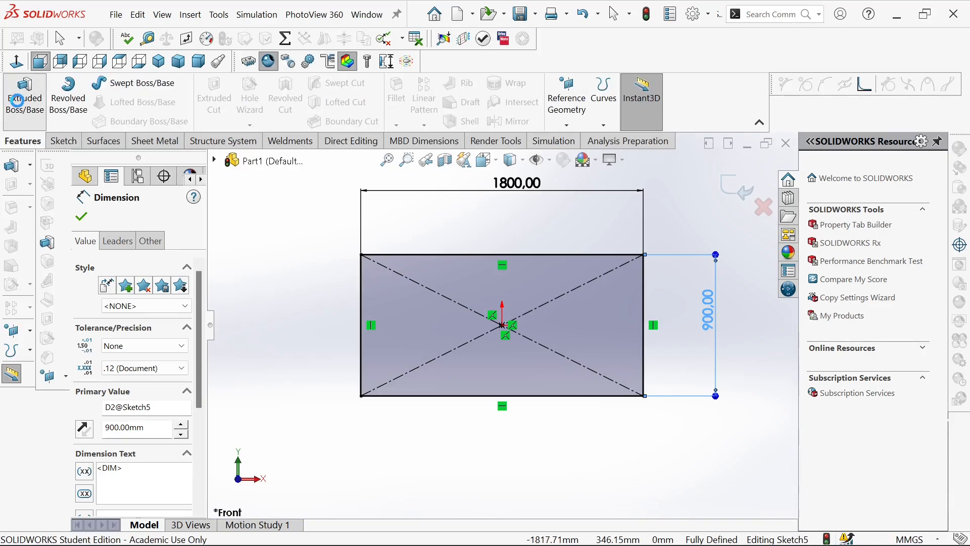
Extrude the rectangle as a Blind boss 50 mm thick to form the table top.
left_click(24, 93)
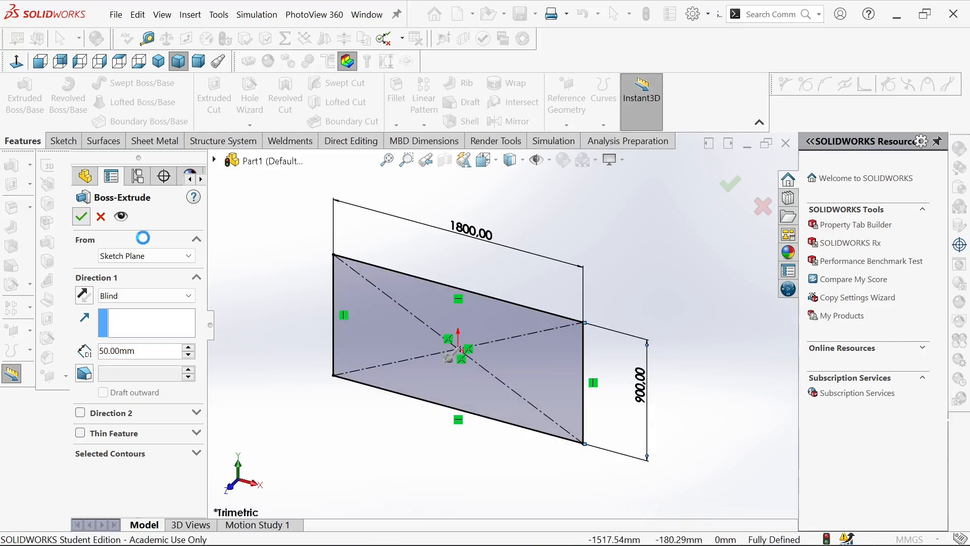
left_click(81, 217)
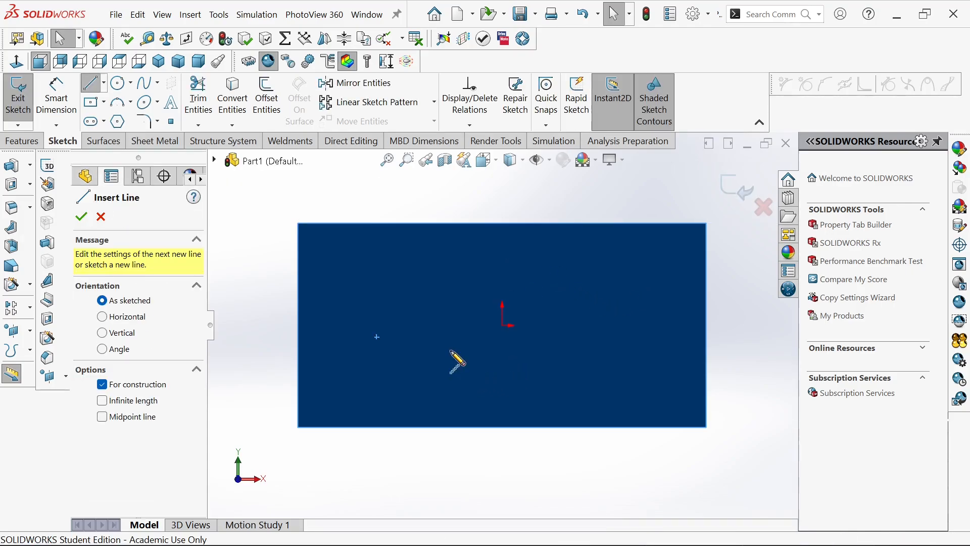
Sketch vertical and horizontal construction centerlines through the origin on the top face.
left_click(102, 400)
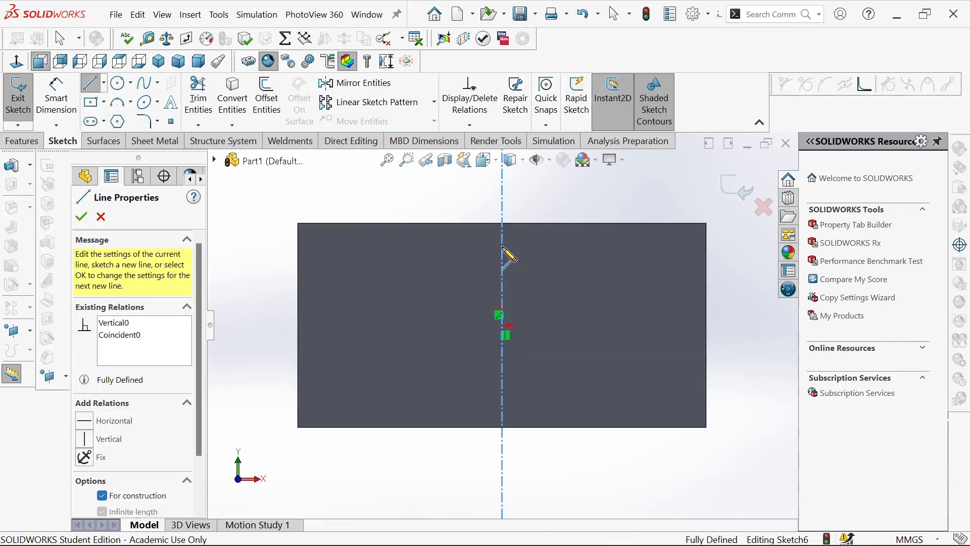
left_click_drag(500, 324, 604, 335)
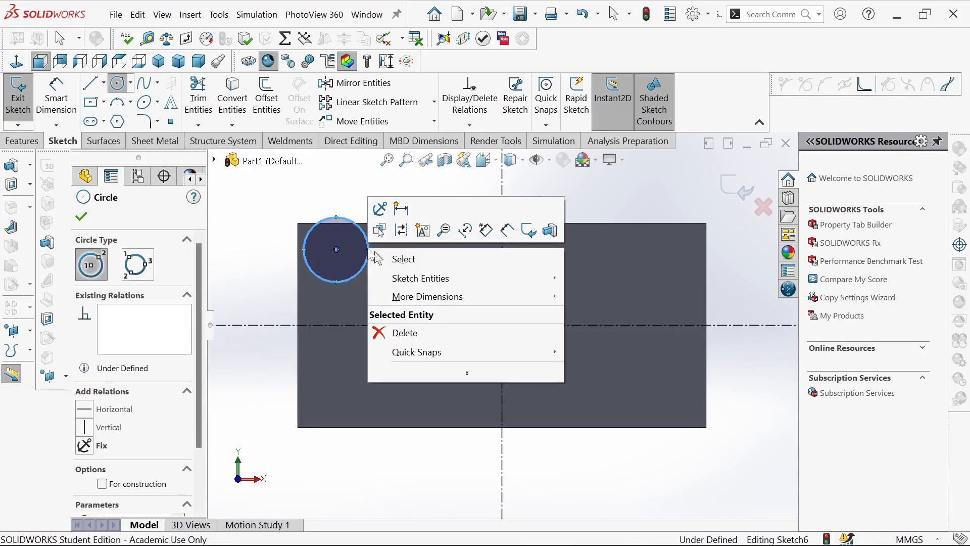
Dimension the corner circle to 150 mm diameter.
left_click(403, 259)
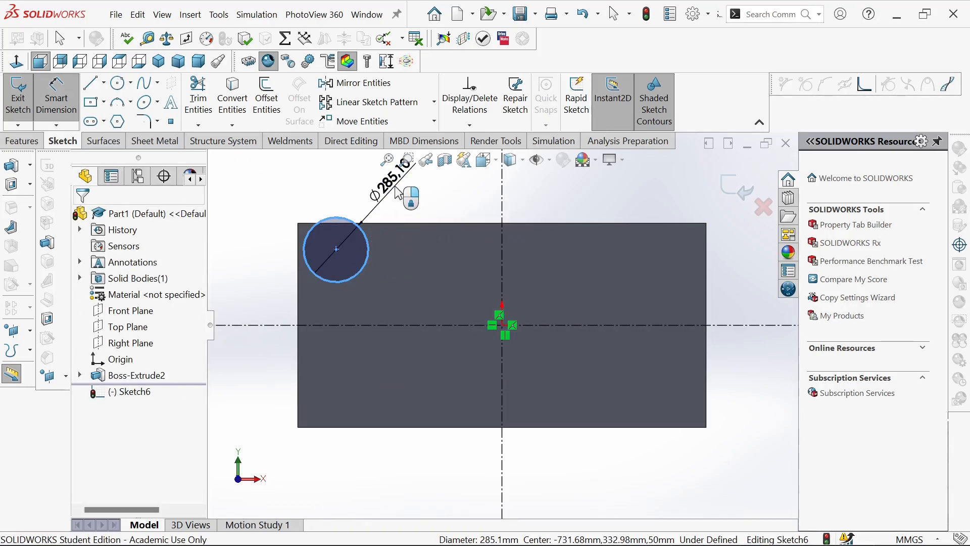
double_click(388, 182)
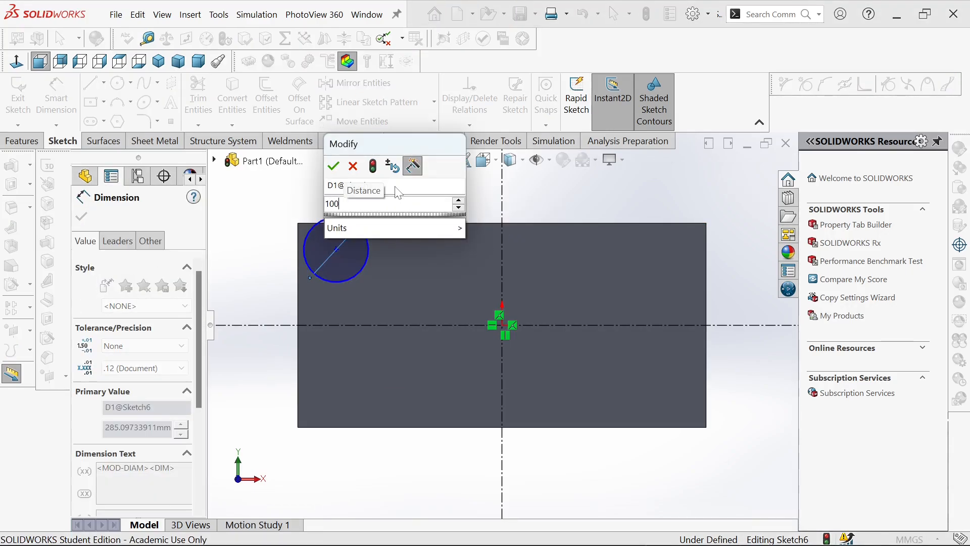
left_click(333, 166)
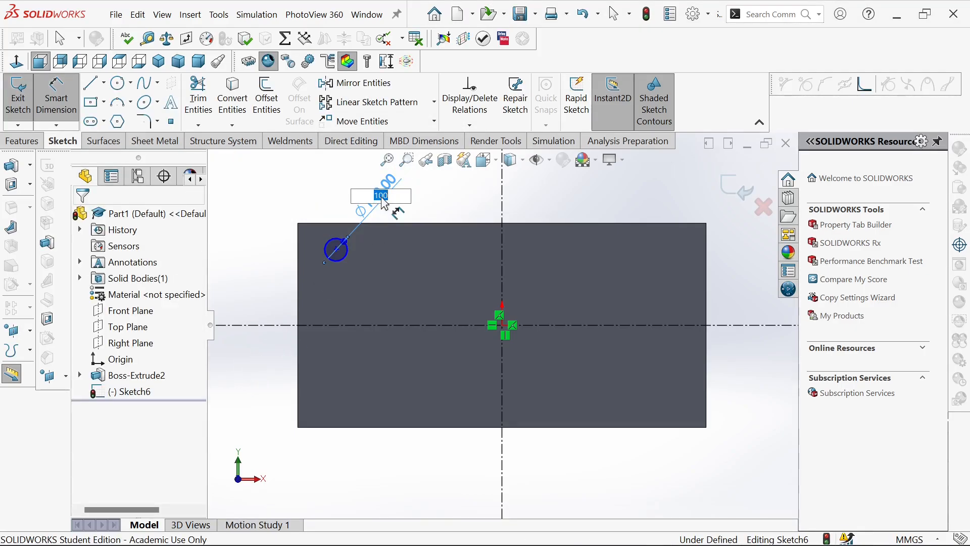
type("150.")
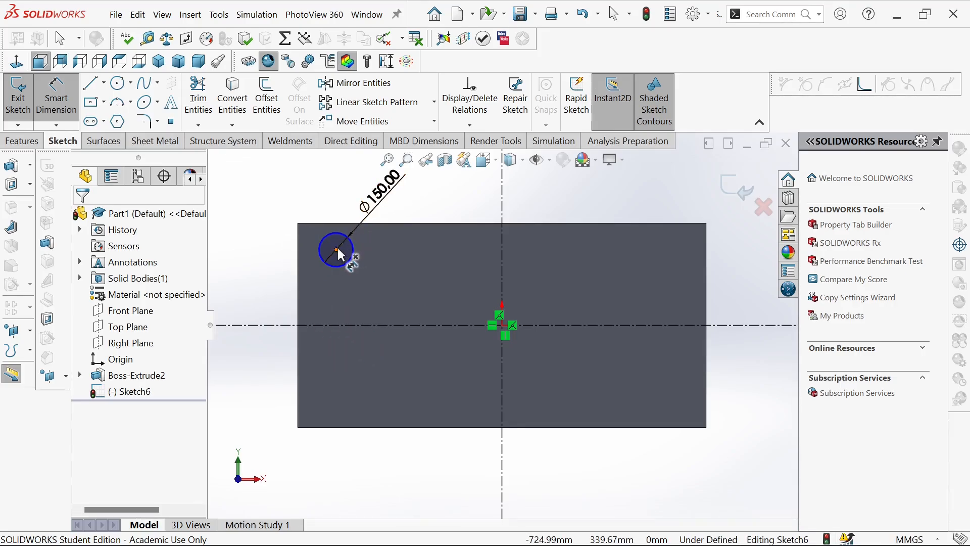
Place the circle centre 120 mm from the top edge and 120 mm from the left edge.
left_click(335, 249)
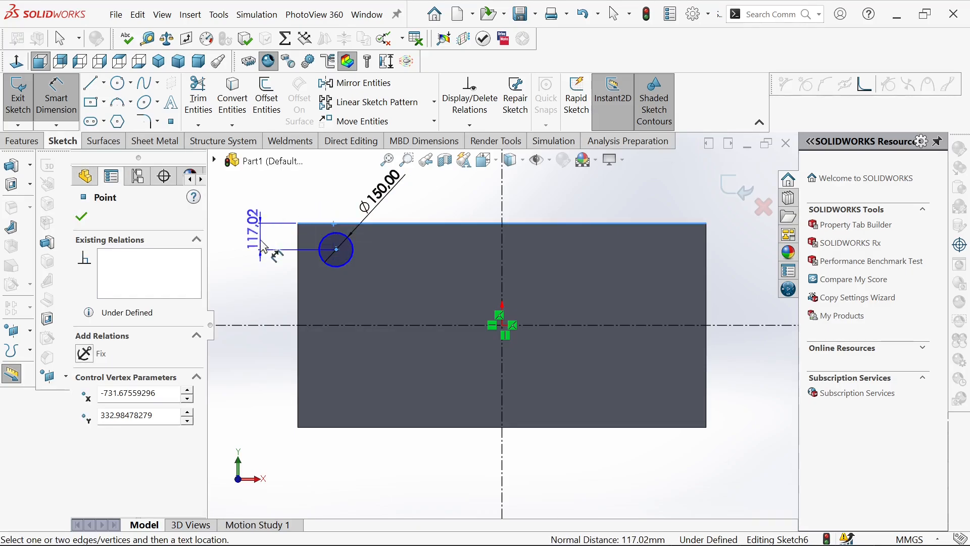
double_click(252, 221)
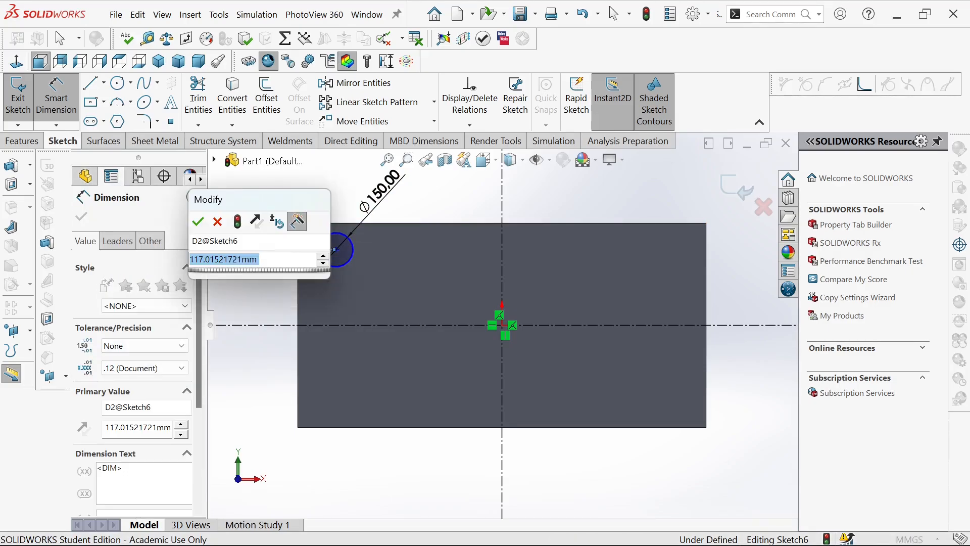
left_click(198, 221)
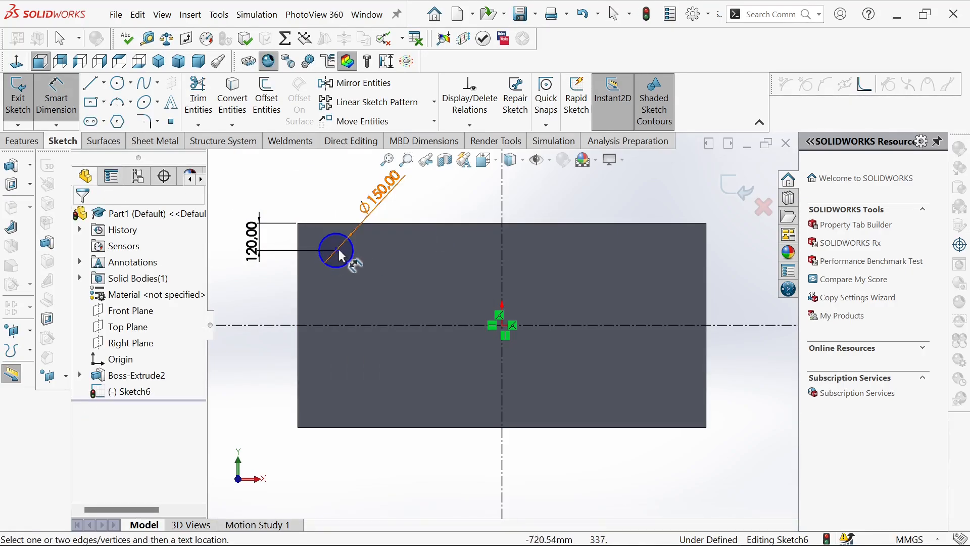
left_click(335, 250)
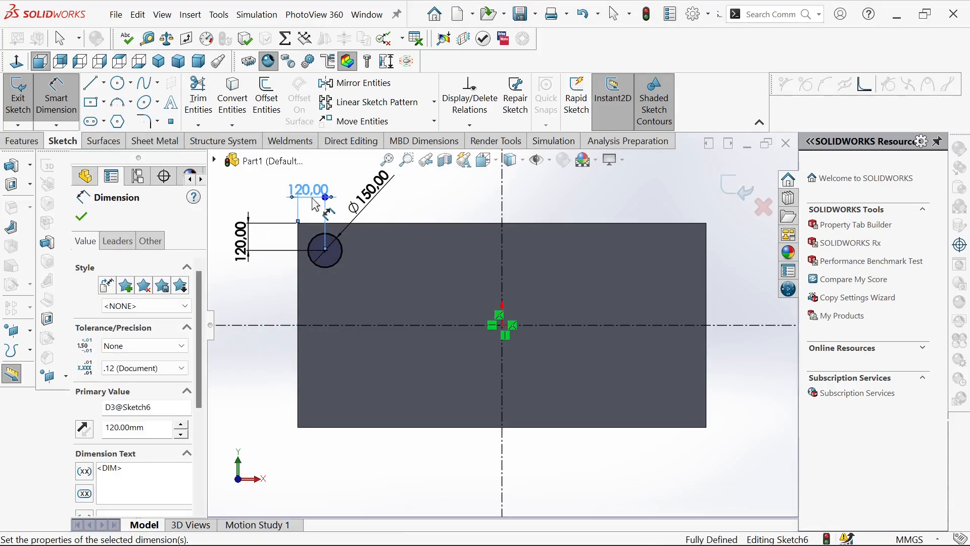
left_click(242, 238)
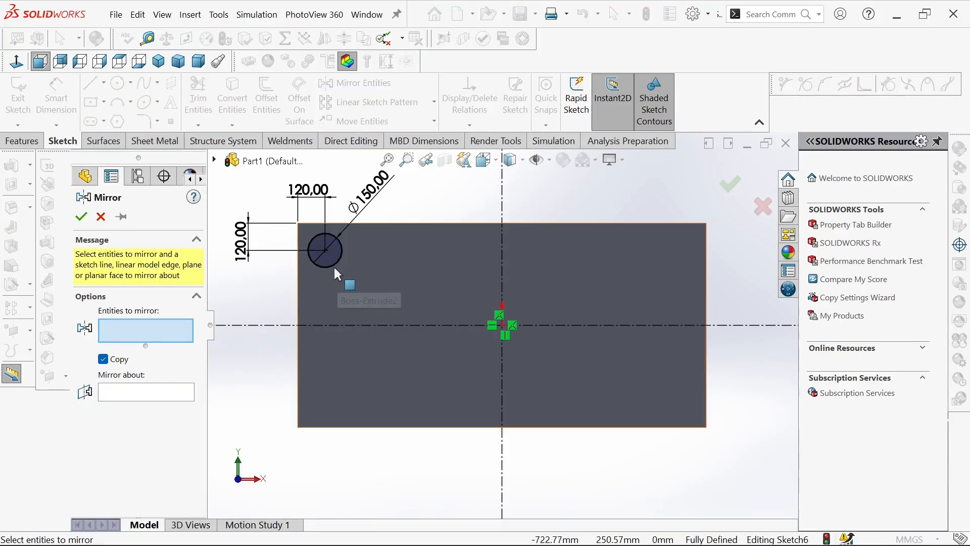
Mirror the corner circle across the horizontal centerline to the bottom-left corner.
left_click(324, 250)
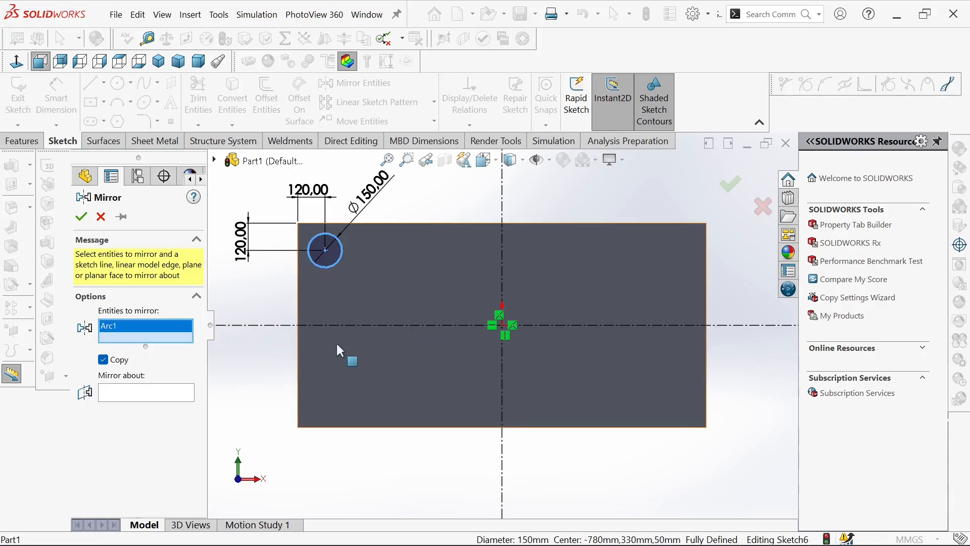
left_click(145, 392)
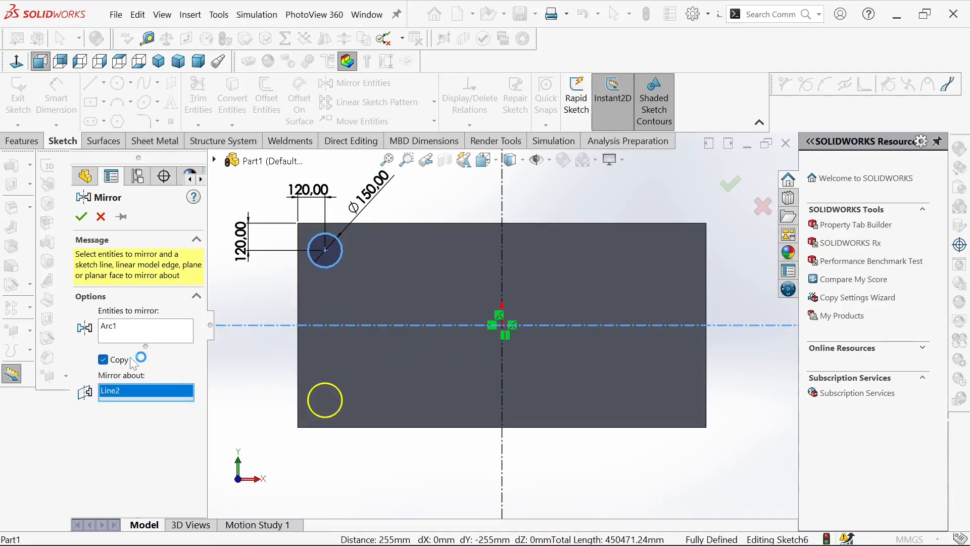
left_click(81, 217)
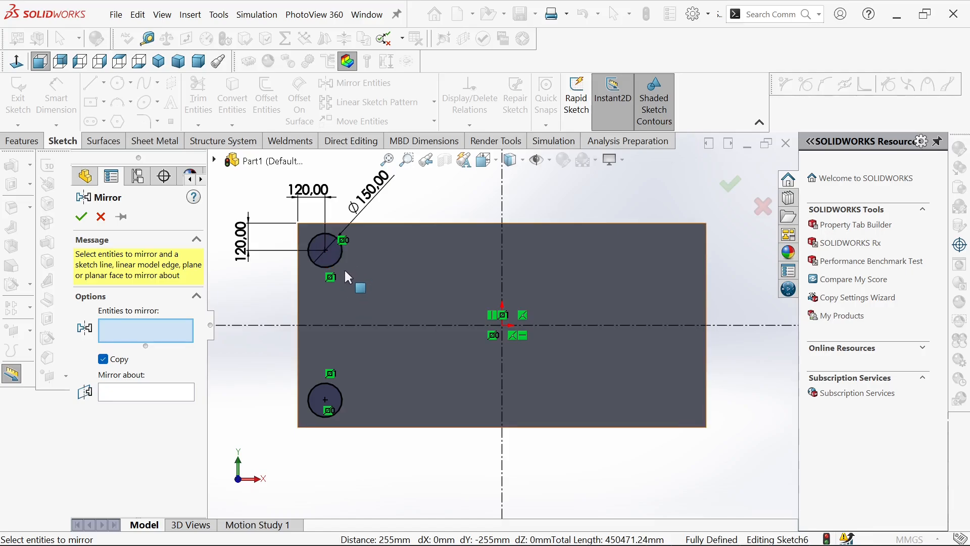
Mirror the circles across the vertical centerline so all four corners have a circle.
left_click(324, 251)
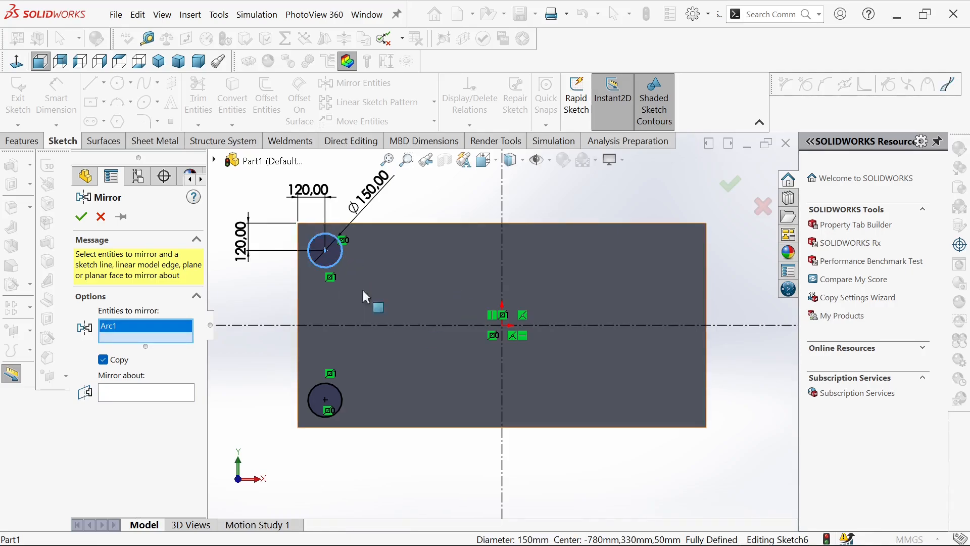
left_click(146, 391)
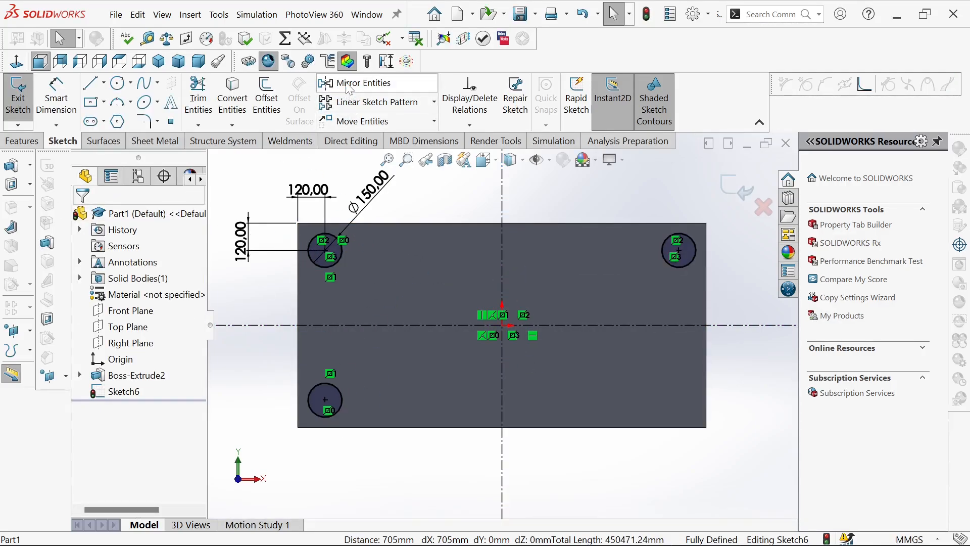
left_click(359, 83)
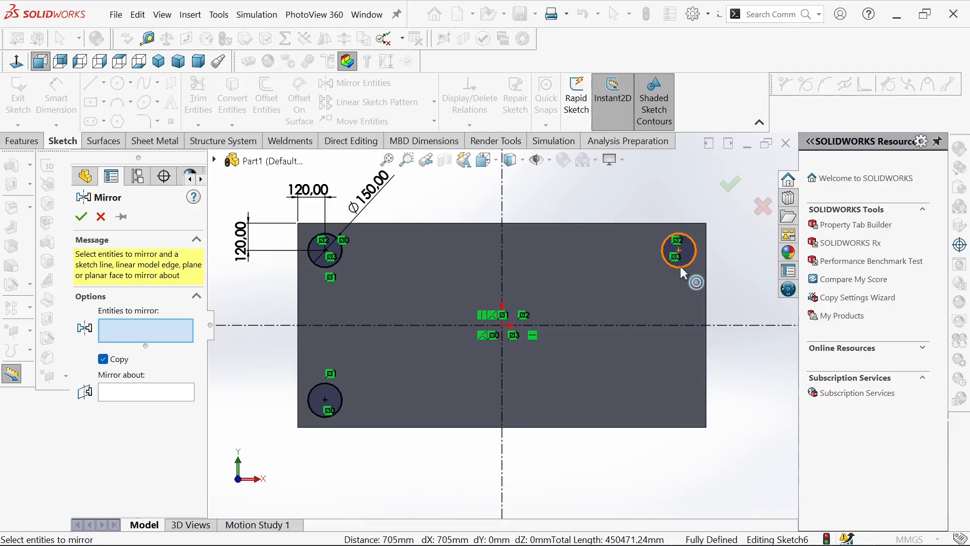
left_click(679, 250)
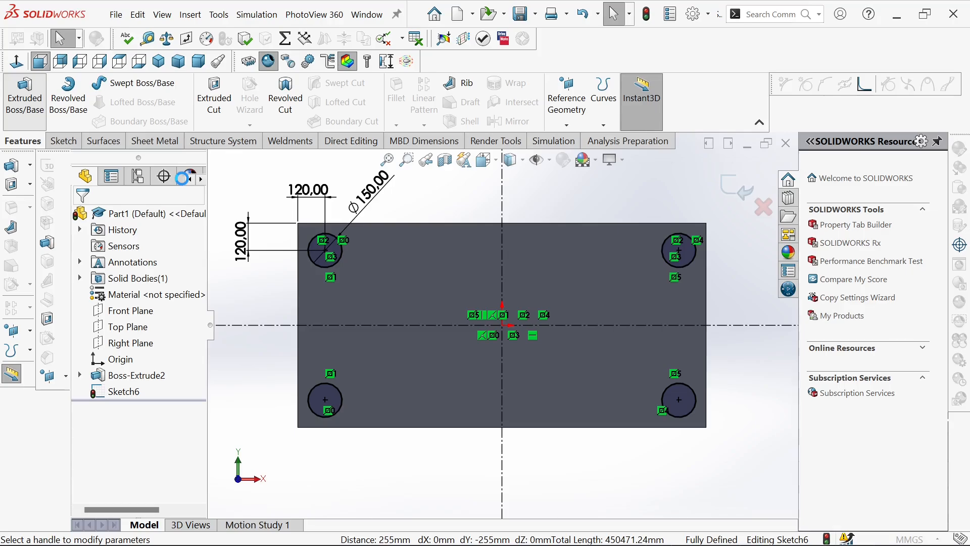
Extrude the four corner circles with Extruded Boss/Base to form the legs.
left_click(24, 96)
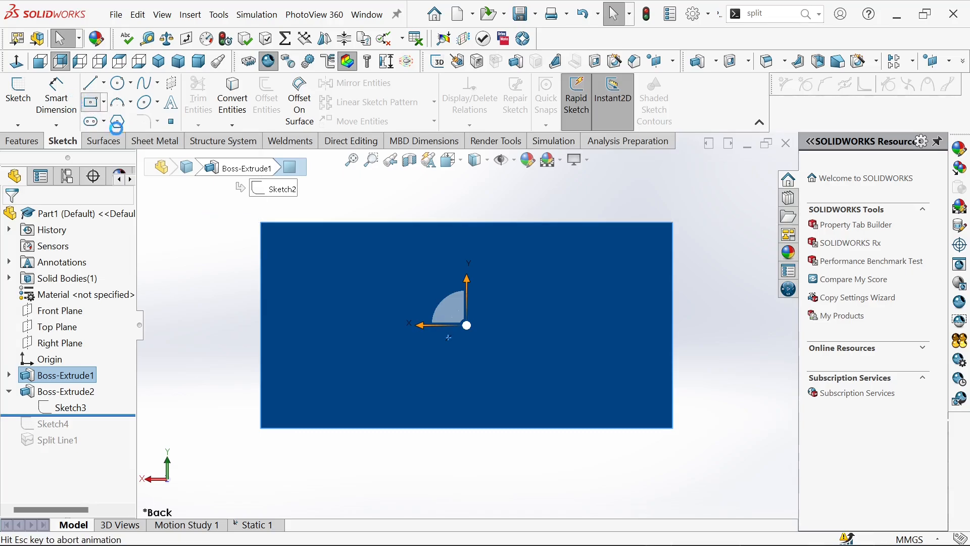
Dimension the tabletop rectangle to 160 mm wide and 600 mm long.
left_click(89, 103)
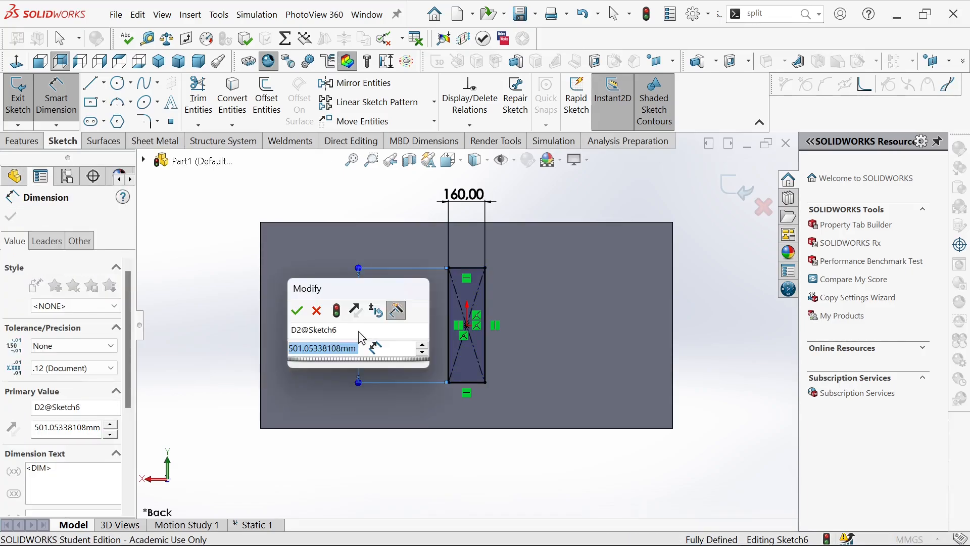
type("6")
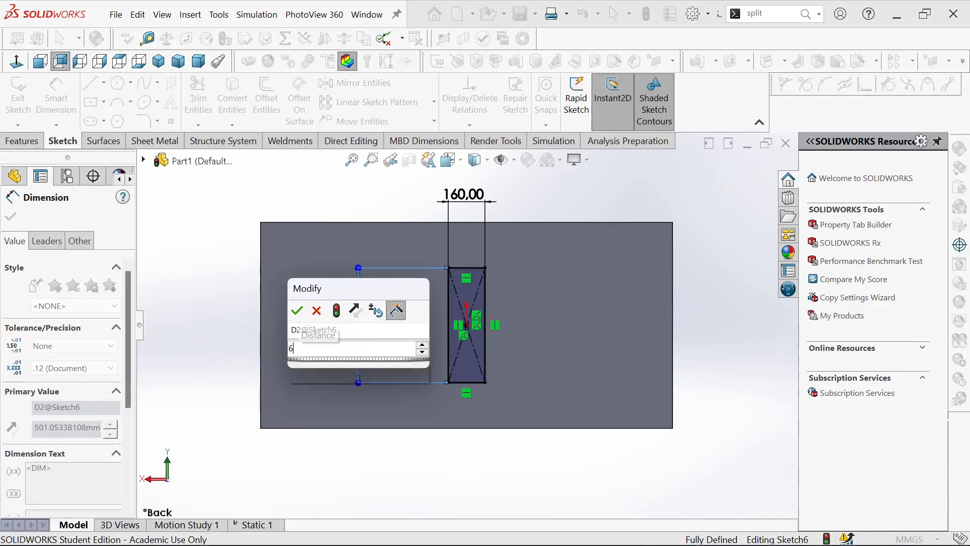
left_click(297, 310)
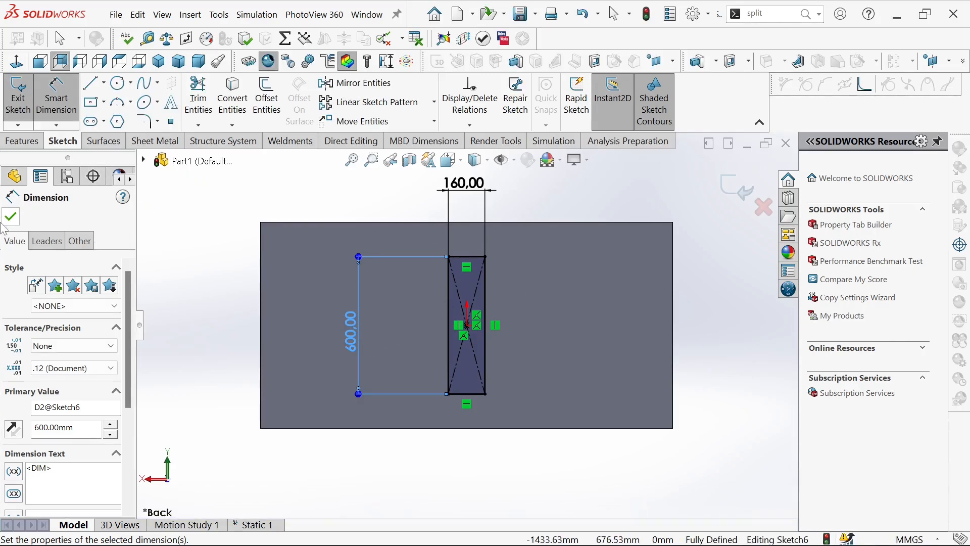
left_click(198, 91)
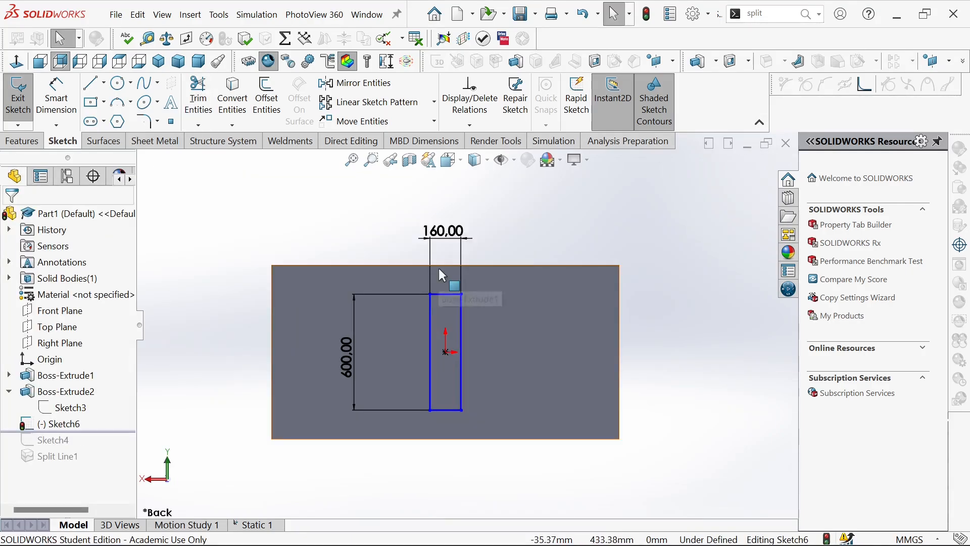
Locate the rectangle 150 mm from the top edge and 820 mm from the left edge.
right_click(440, 273)
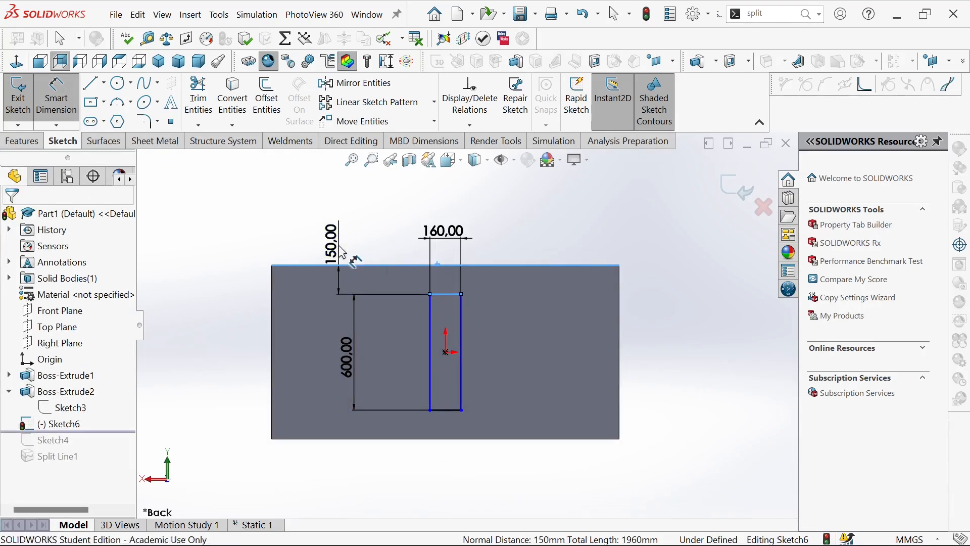
double_click(330, 239)
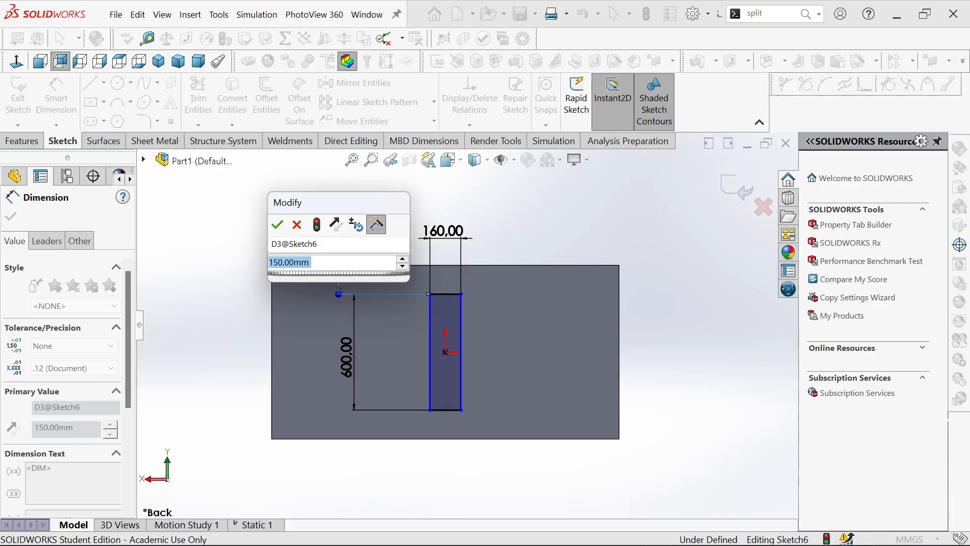
left_click(277, 225)
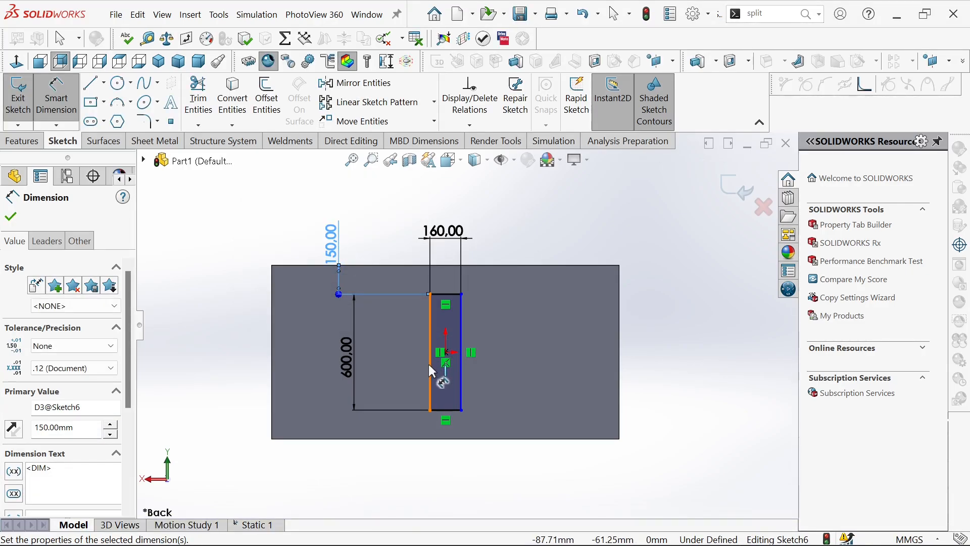
left_click(271, 351)
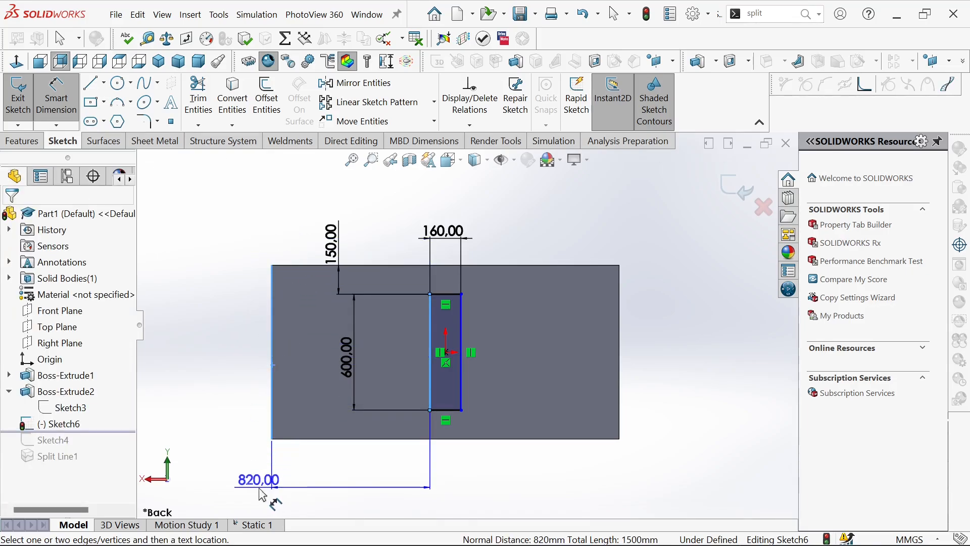
double_click(257, 479)
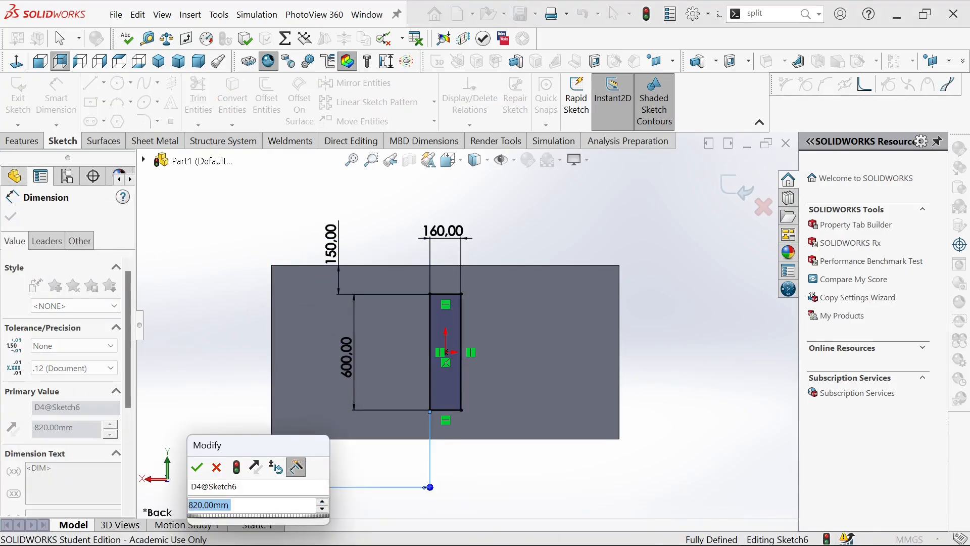
left_click(196, 467)
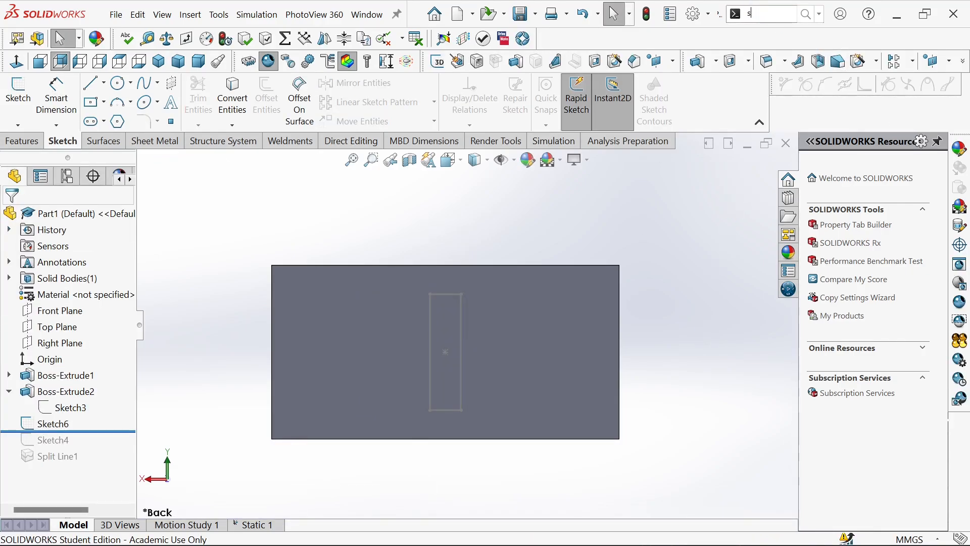
Create a Split Line projecting Sketch6 onto the tabletop face.
type("split")
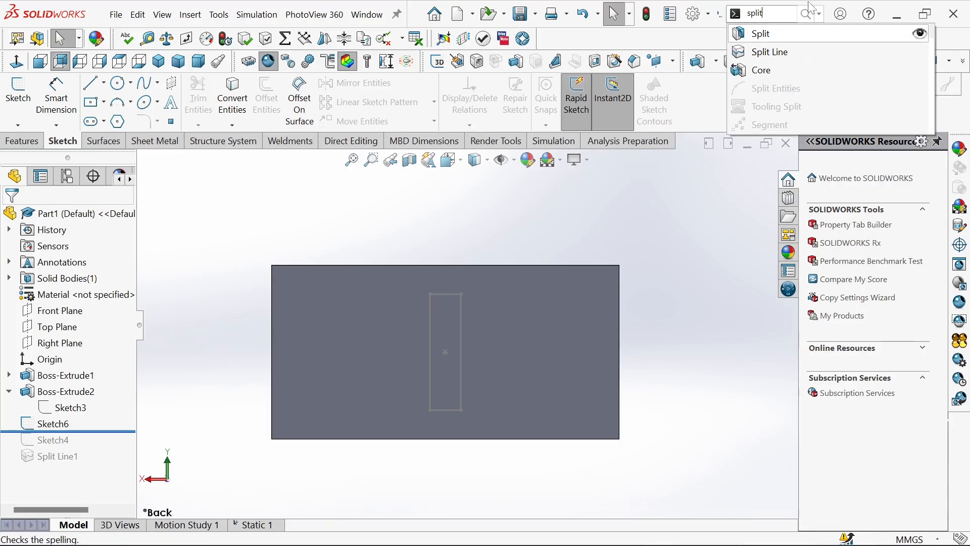
left_click(770, 52)
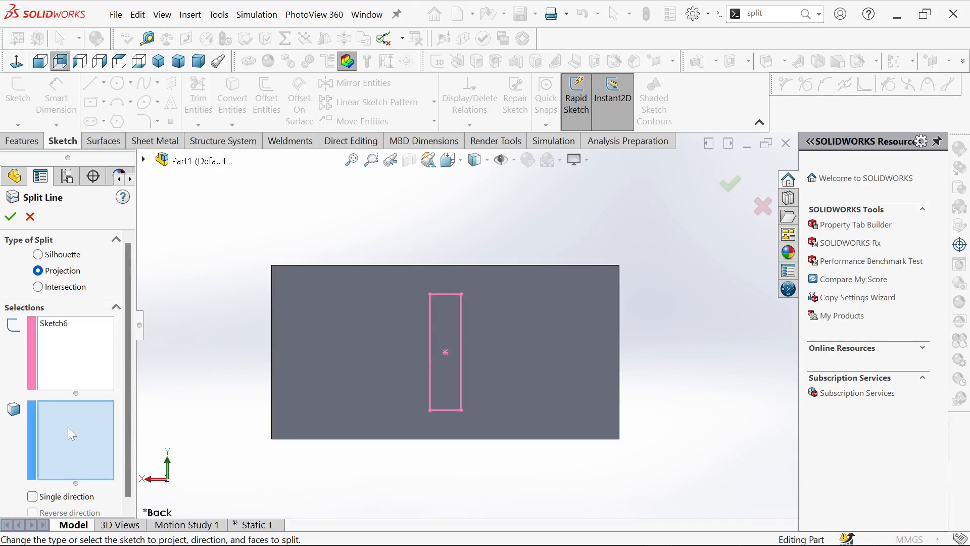
left_click(567, 373)
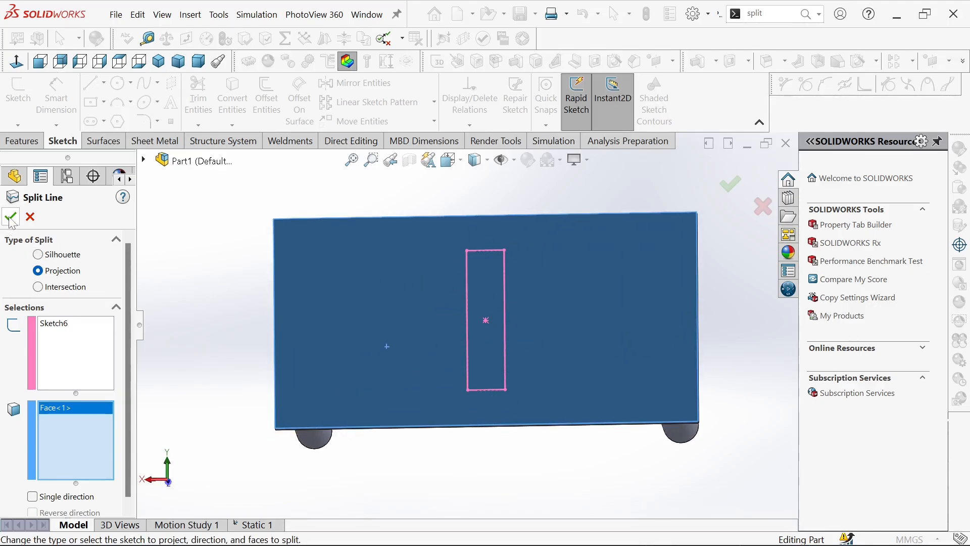
left_click(10, 216)
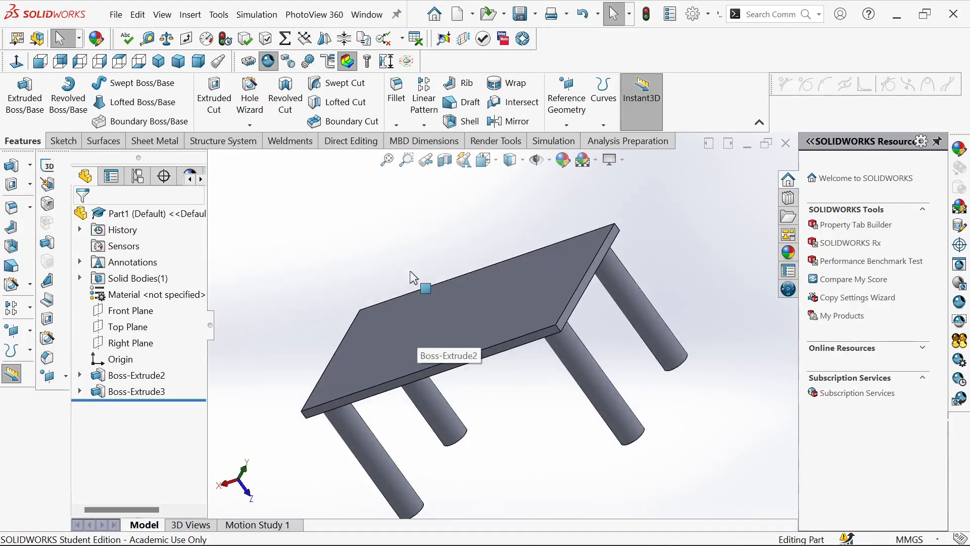
left_click_drag(414, 277, 513, 350)
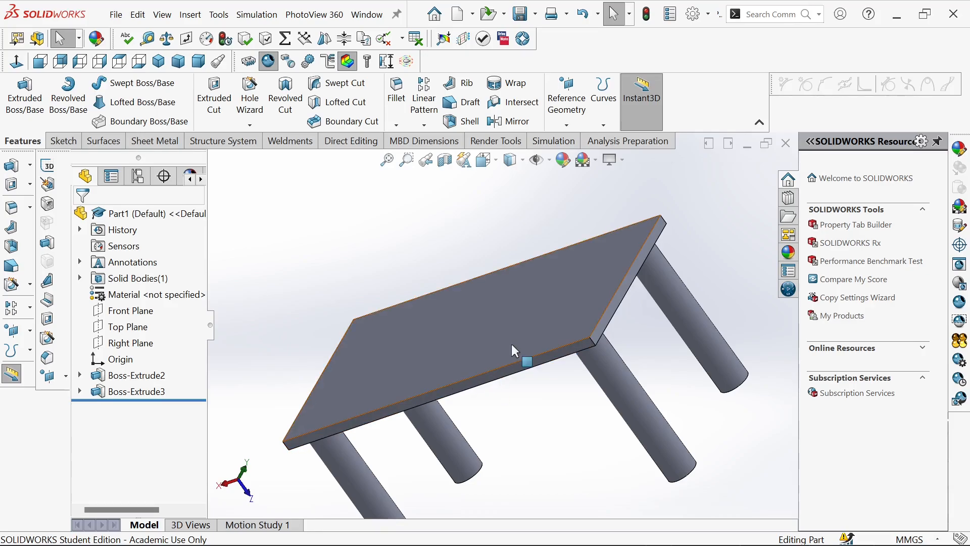
left_click_drag(514, 349, 489, 338)
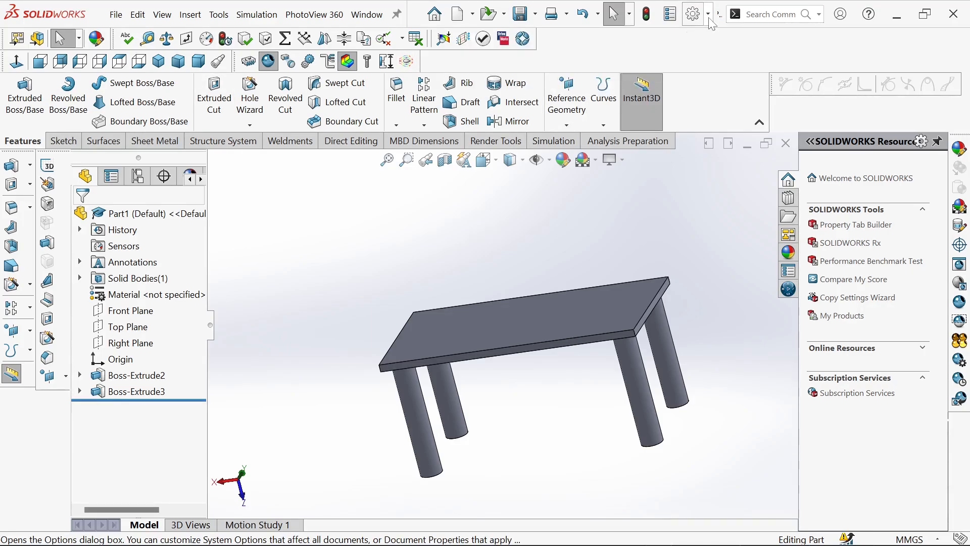
left_click(691, 14)
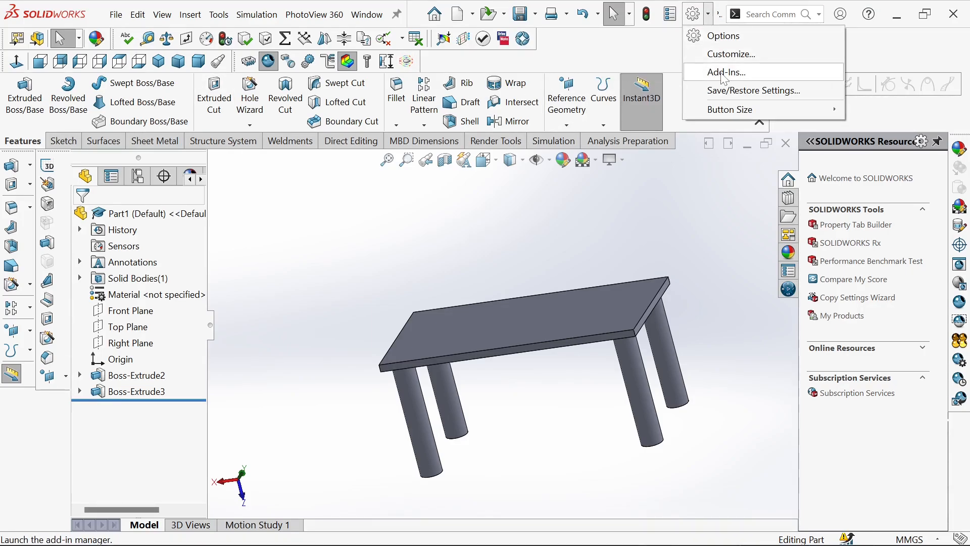
left_click(724, 72)
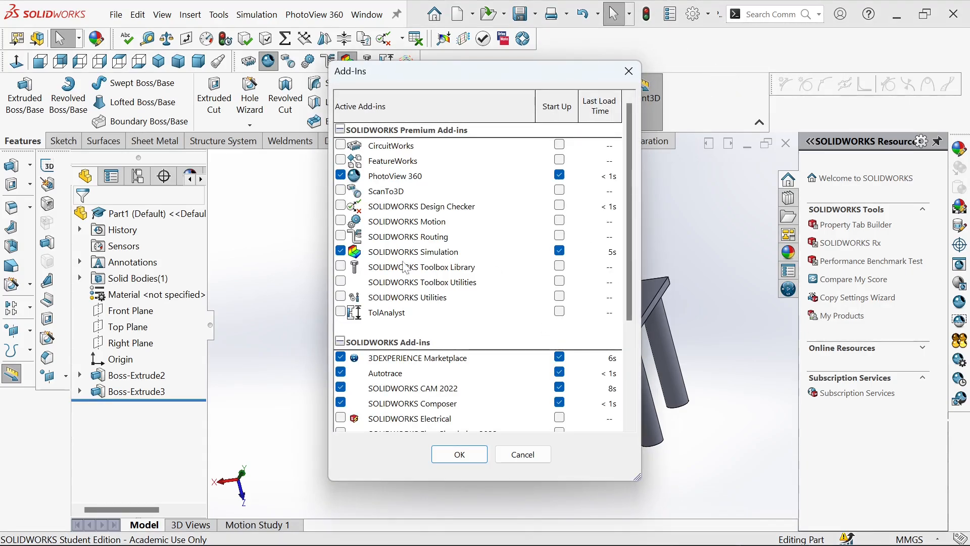
mouse_move(433, 256)
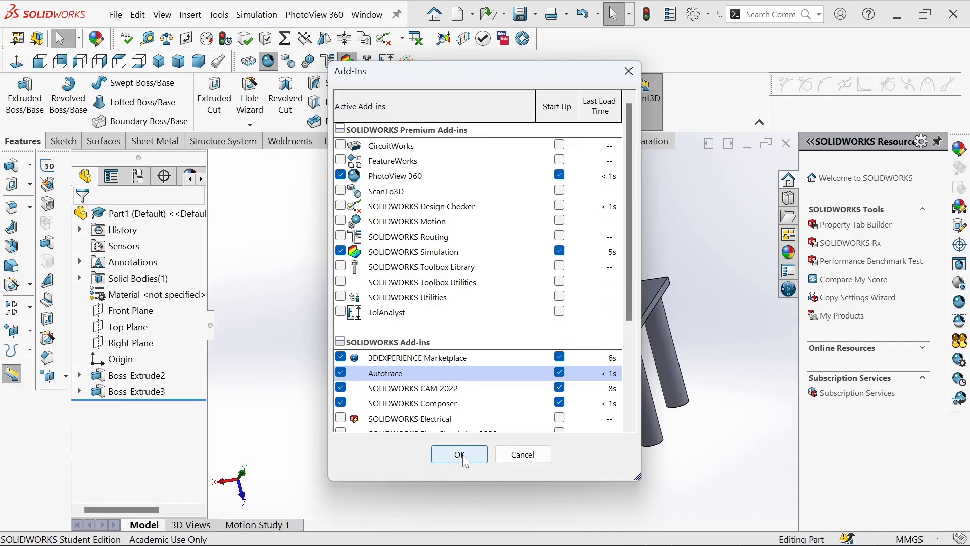
mouse_move(628, 71)
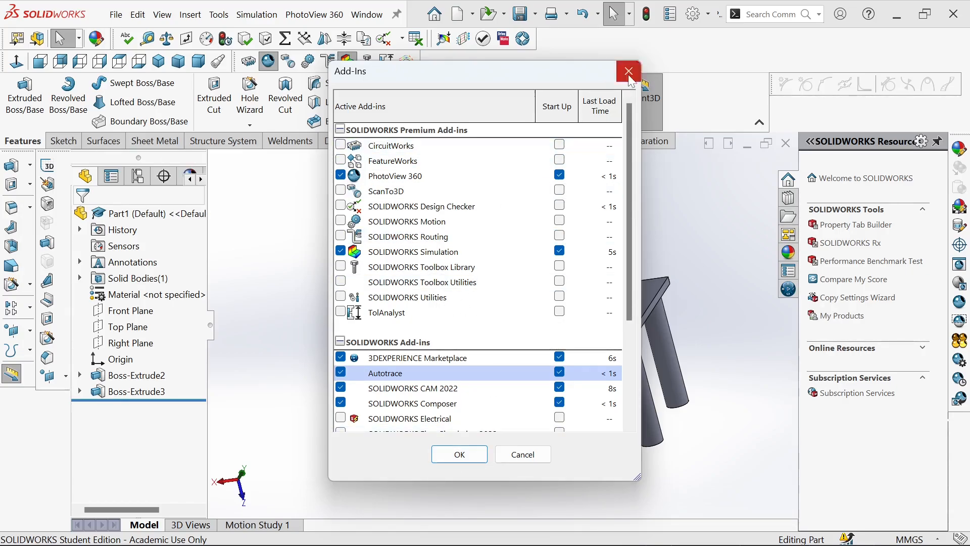
left_click(629, 70)
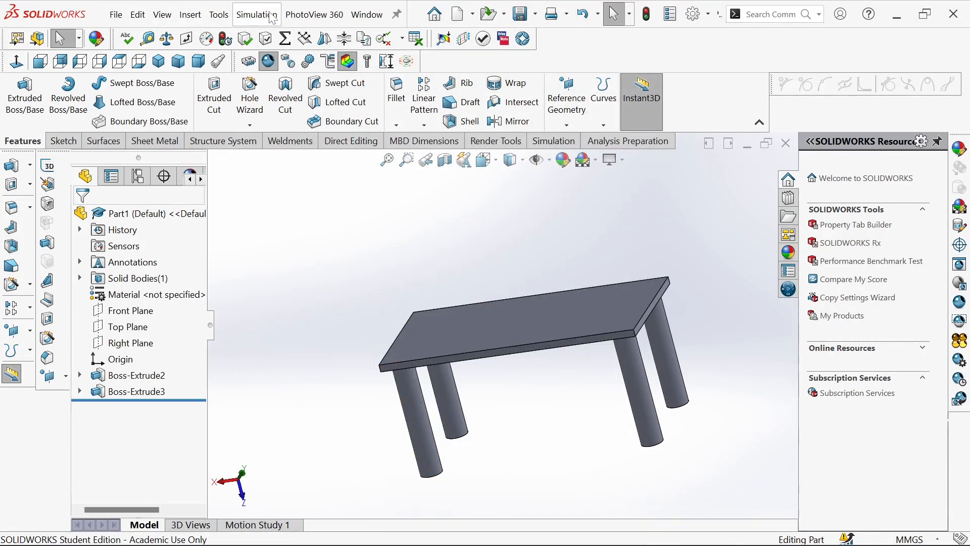
Create a Static simulation study named 'table statics'.
left_click(256, 14)
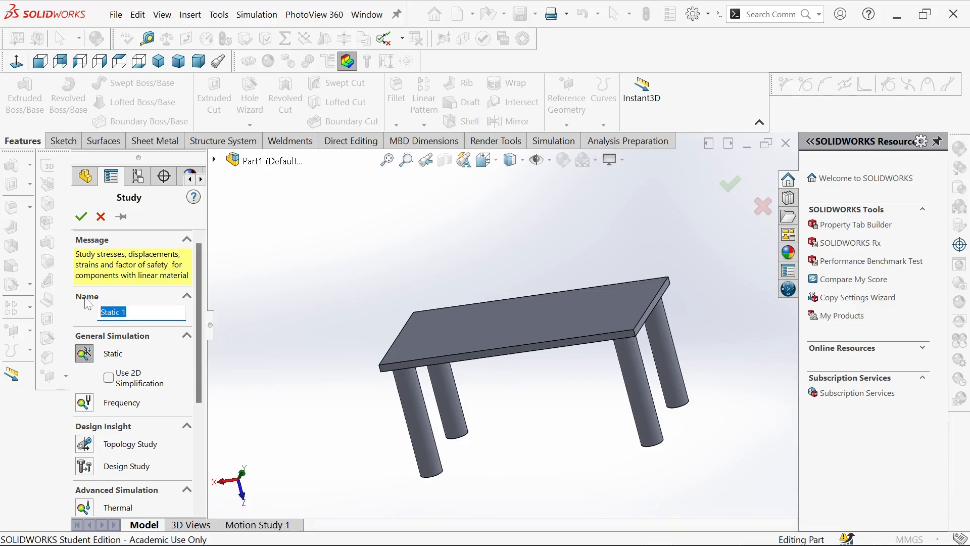
type("table s")
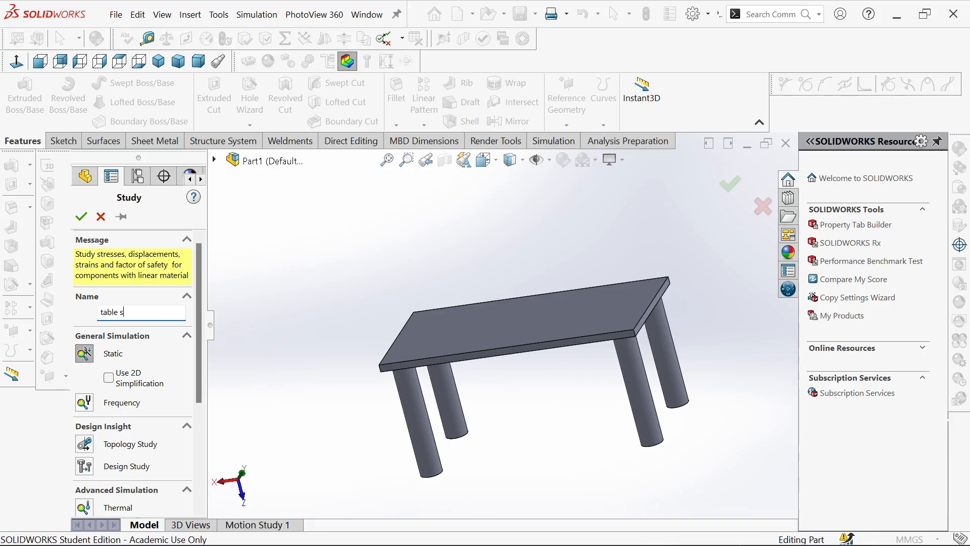
type("ta")
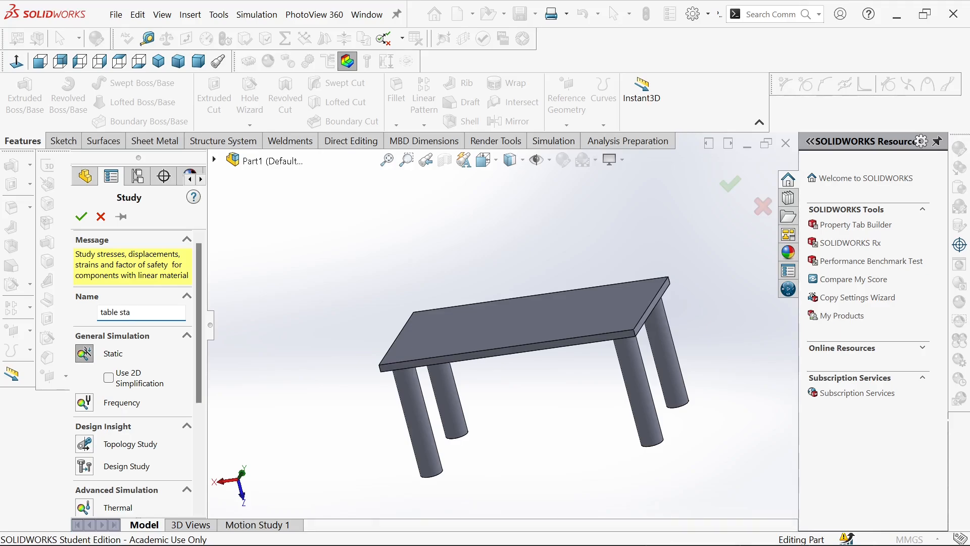
type("tics")
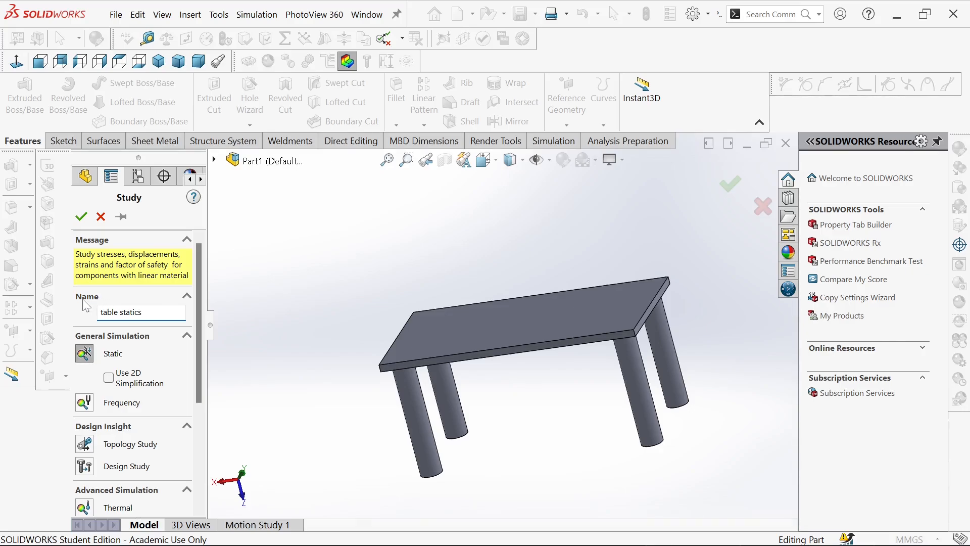
left_click(141, 313)
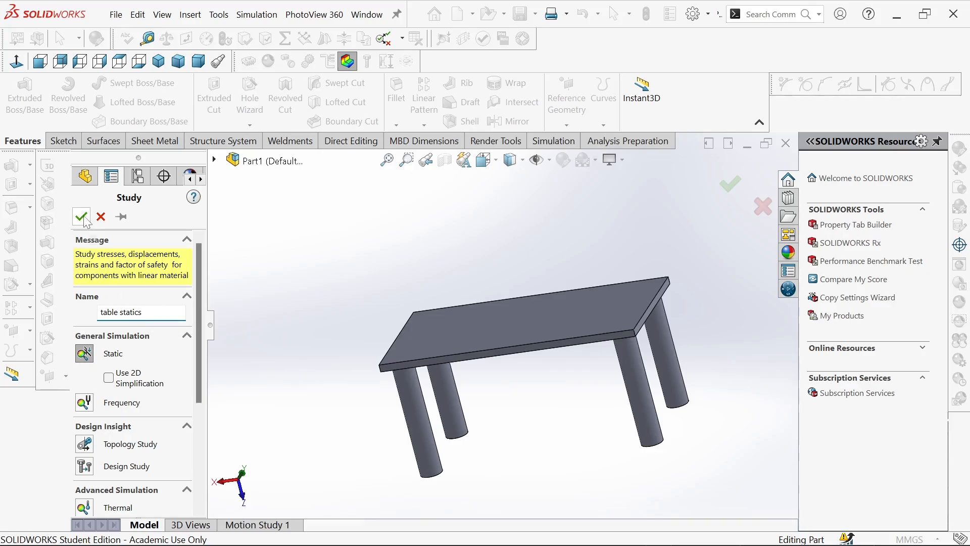
left_click(82, 216)
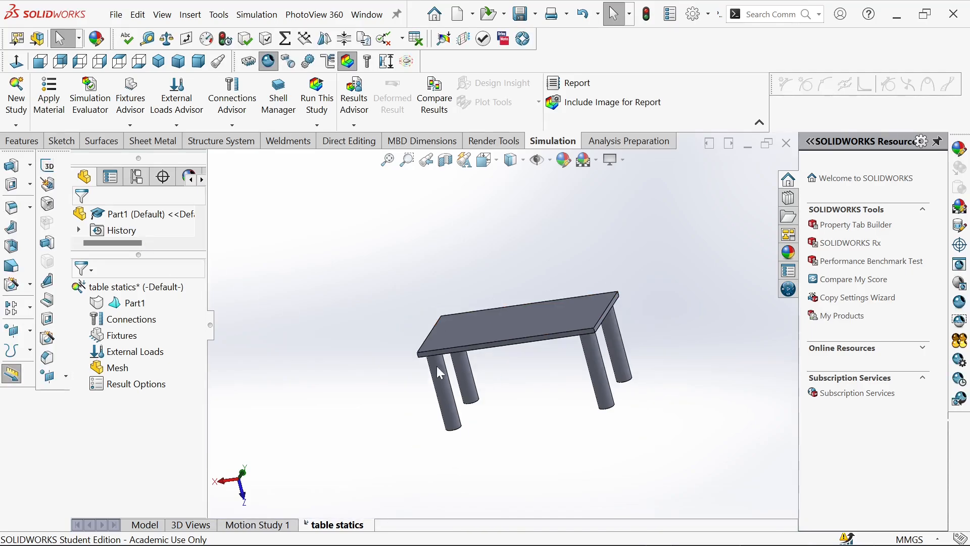
Apply AISI 1020 steel from the material library to the table part, then close the library.
left_click(135, 303)
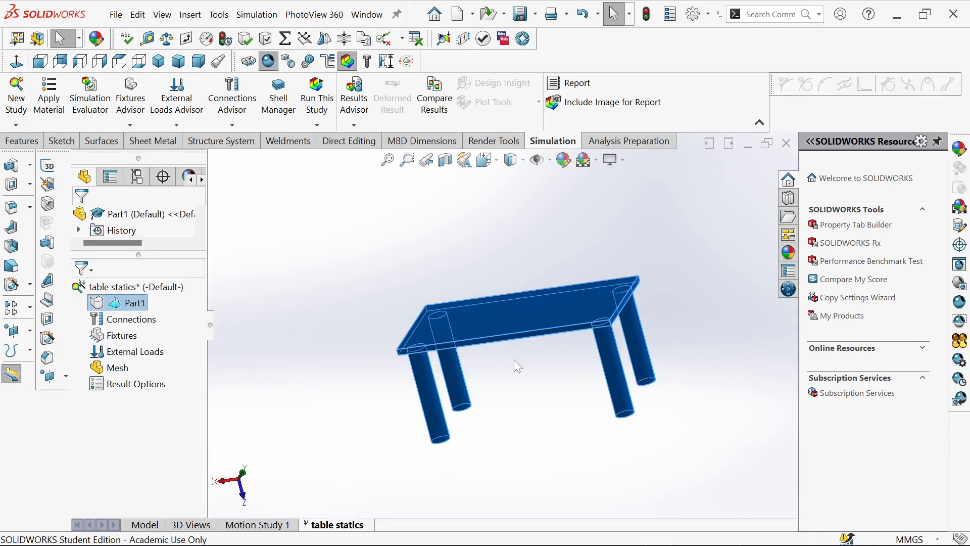
right_click(135, 302)
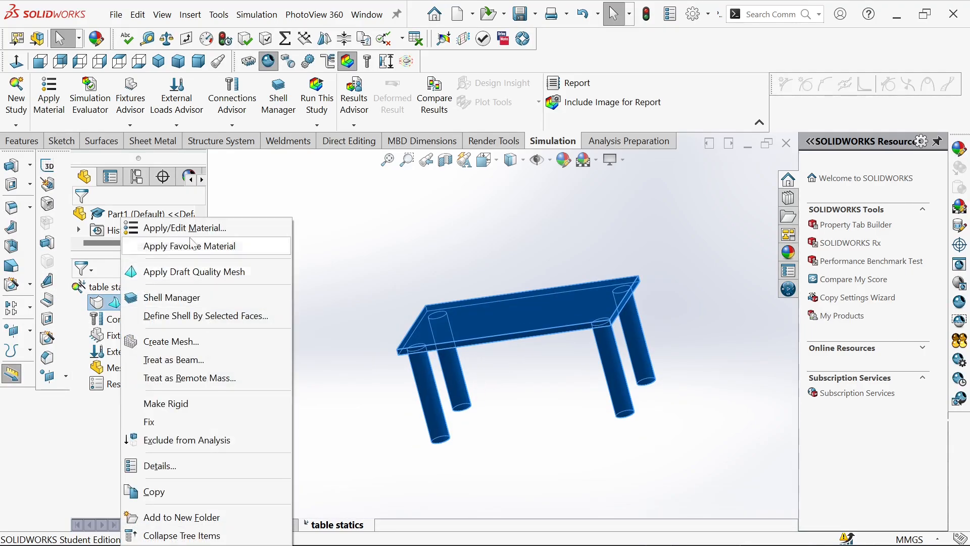
mouse_move(186, 228)
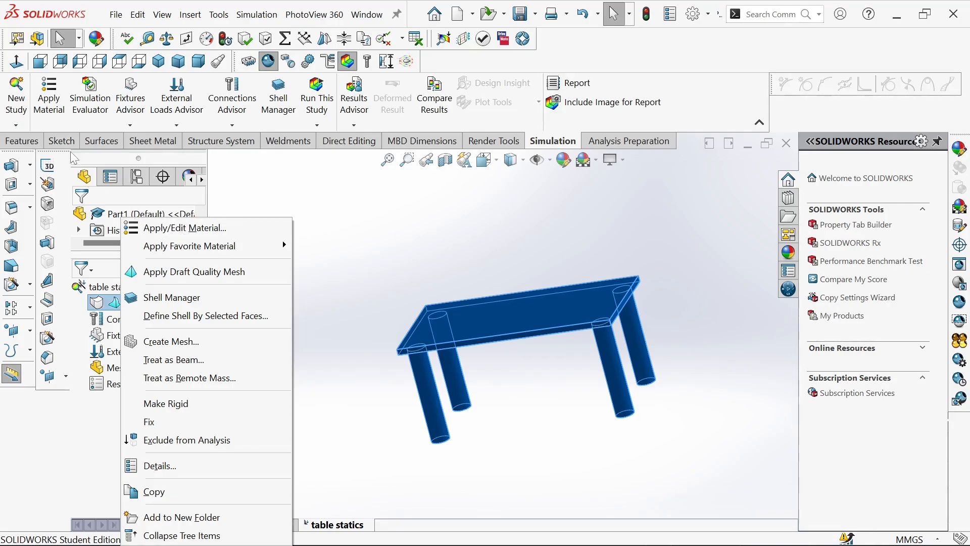
mouse_move(215, 233)
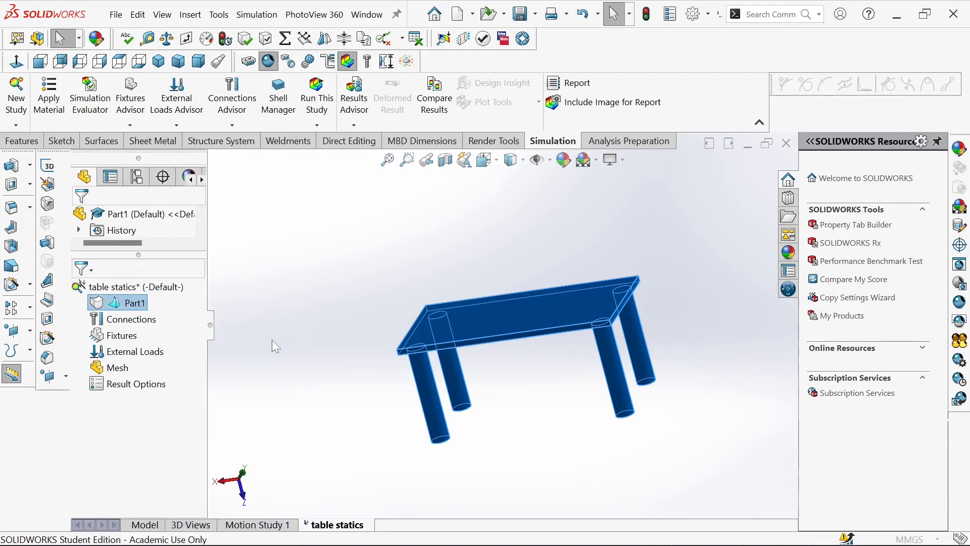
left_click(49, 85)
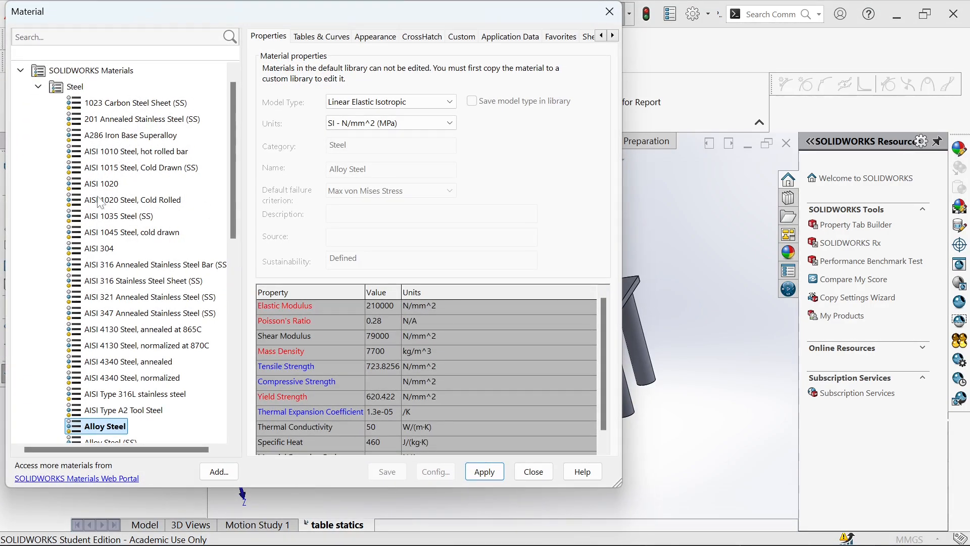
left_click(101, 182)
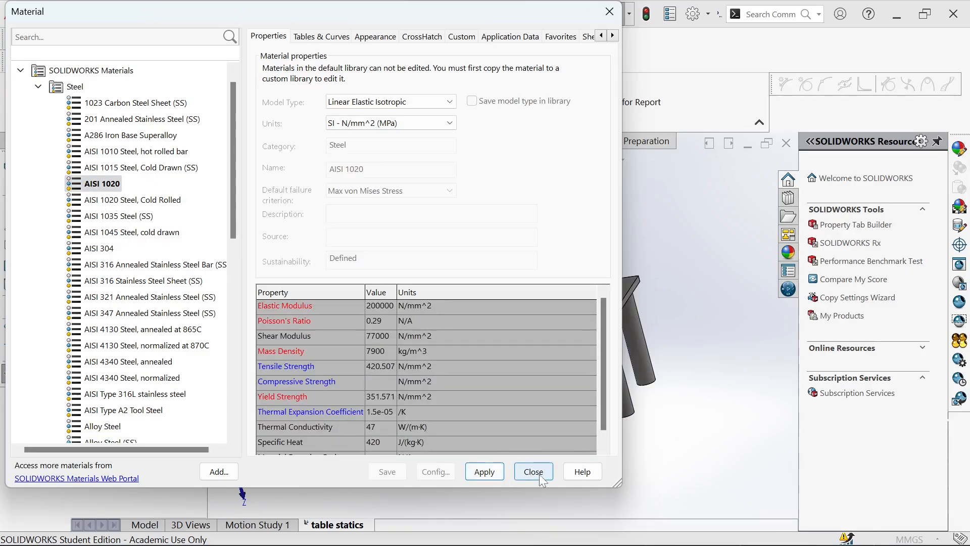
left_click(533, 471)
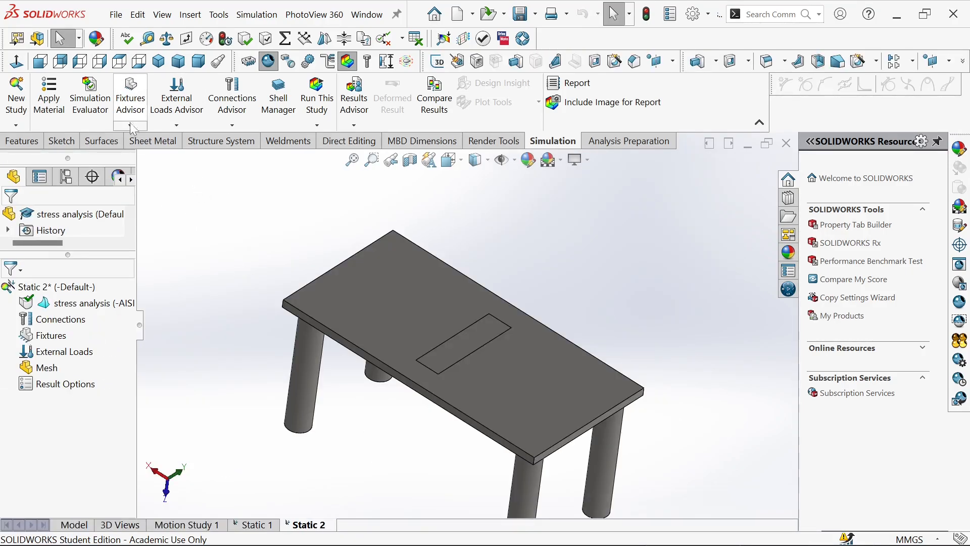
Add a Fixed Geometry restraint on the bottom faces of the table legs.
left_click(130, 128)
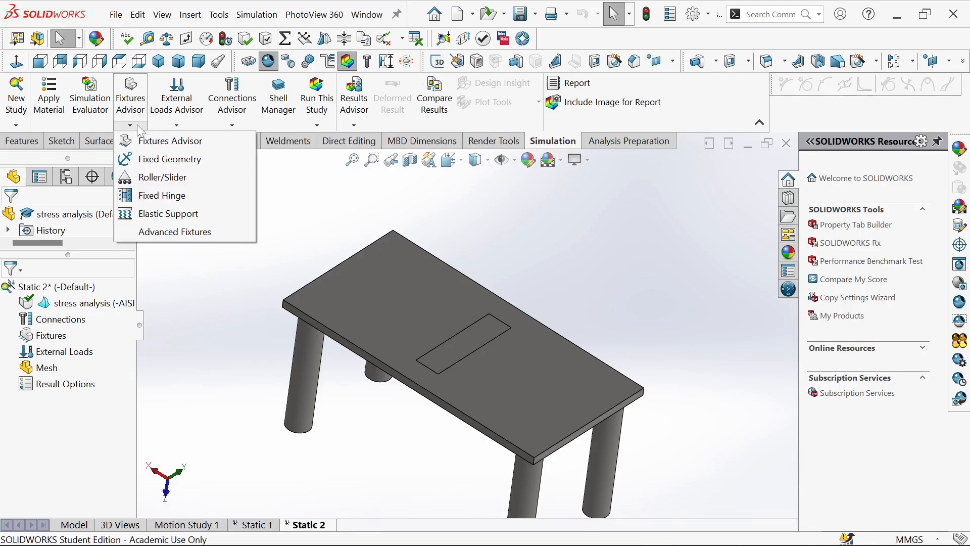
mouse_move(167, 162)
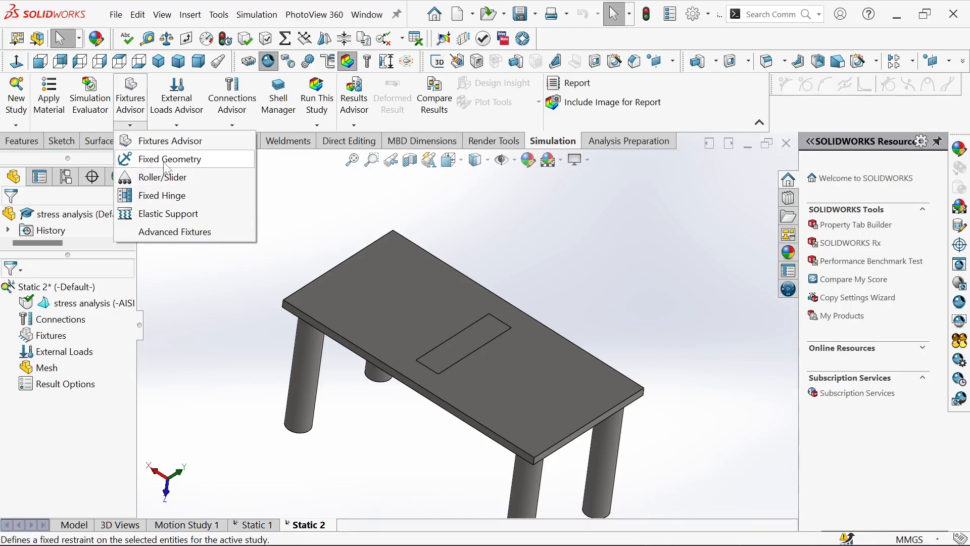
left_click(169, 158)
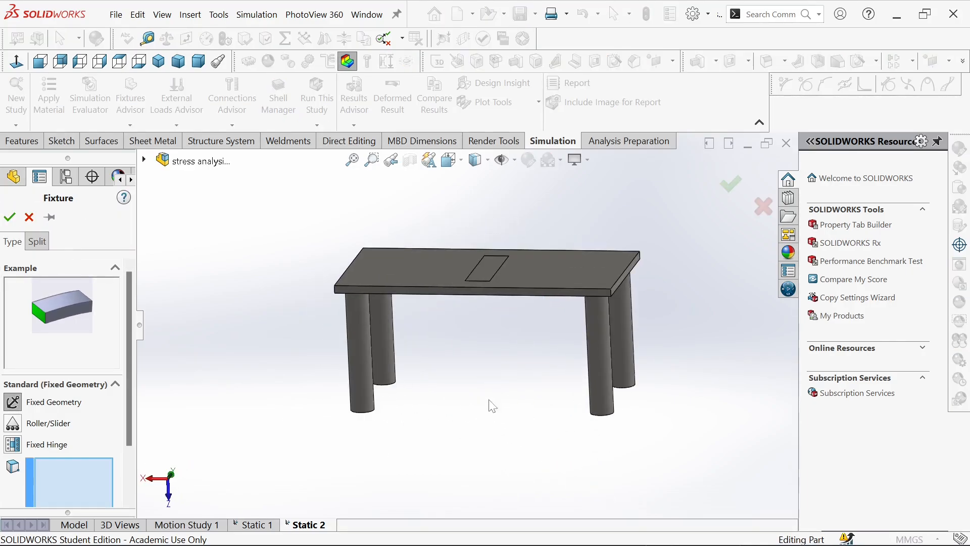
left_click(378, 342)
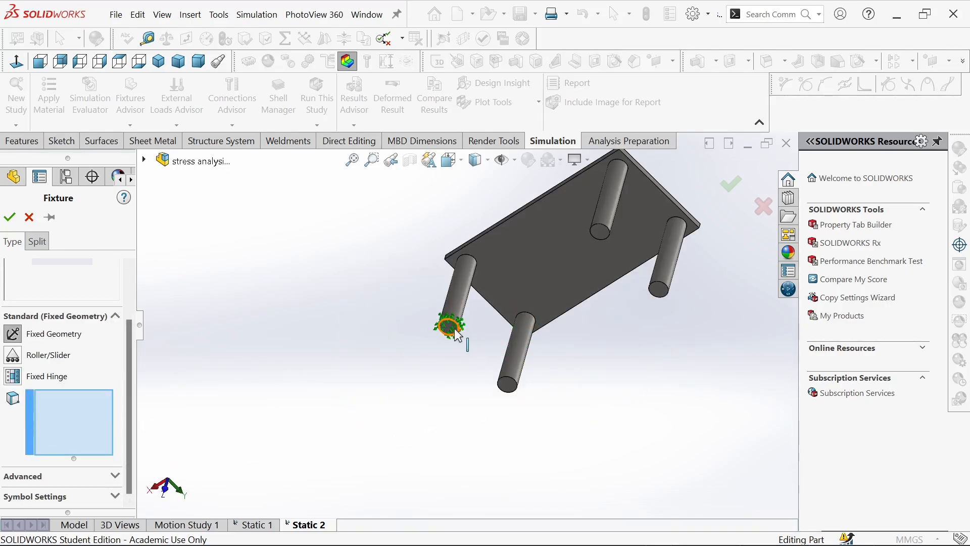
left_click(505, 388)
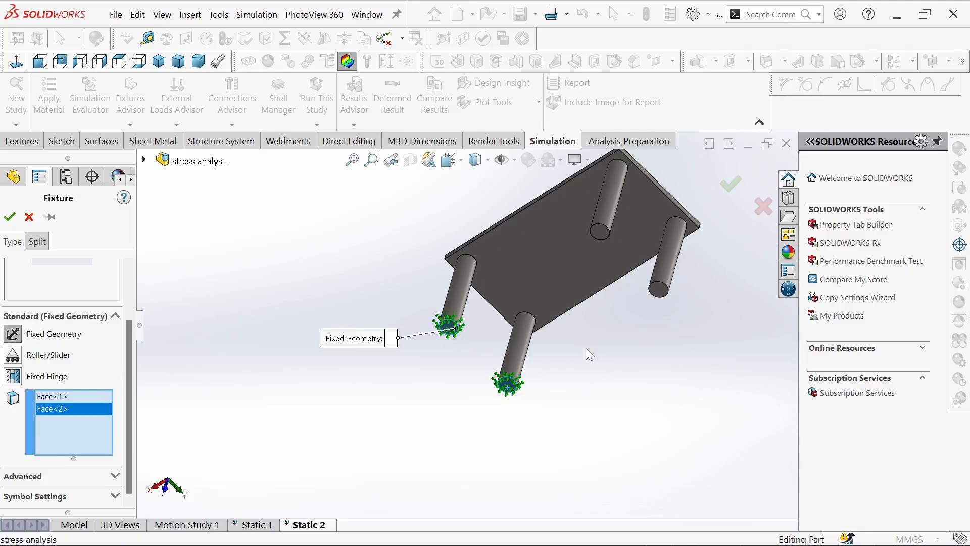
left_click(661, 292)
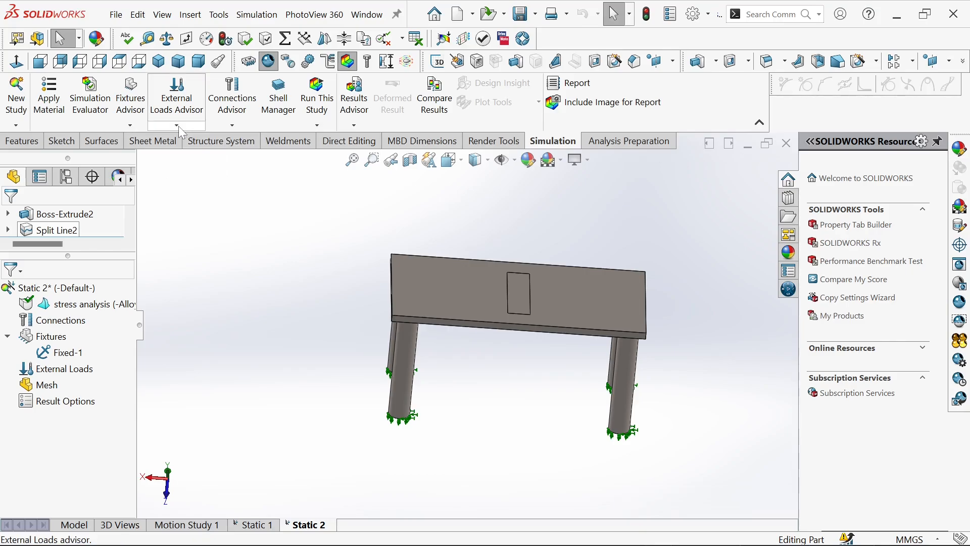
Start a Force load in Selected direction on the tabletop split-line patch, normal to that same face.
left_click(176, 126)
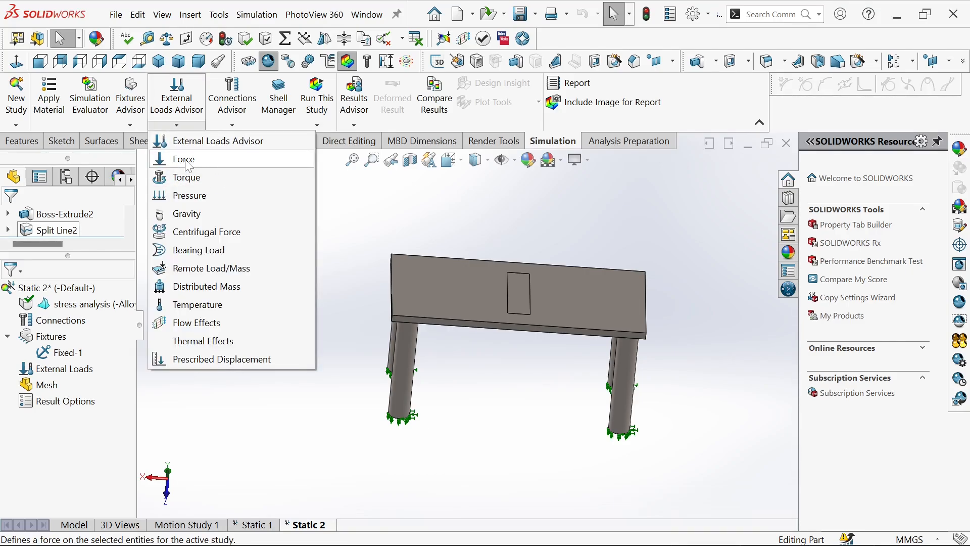
left_click(183, 160)
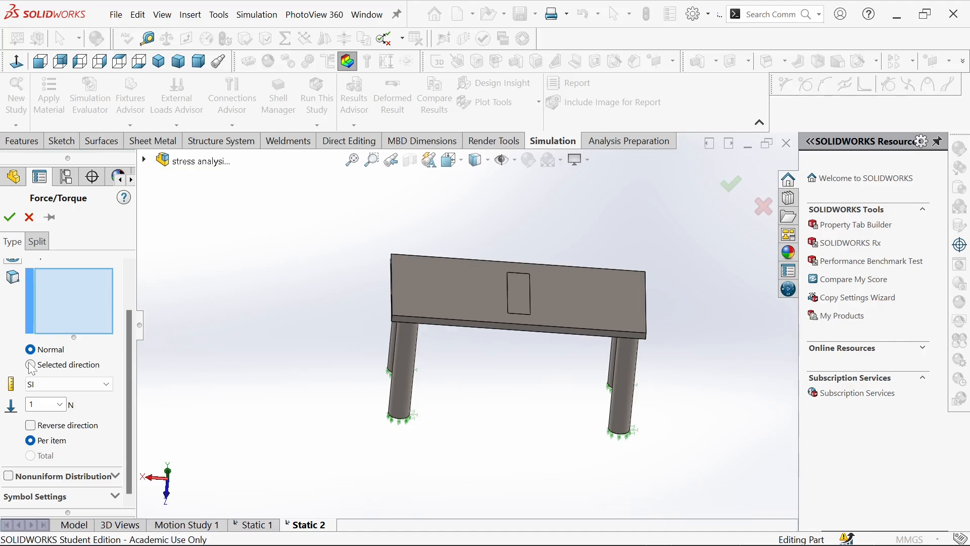
left_click(30, 364)
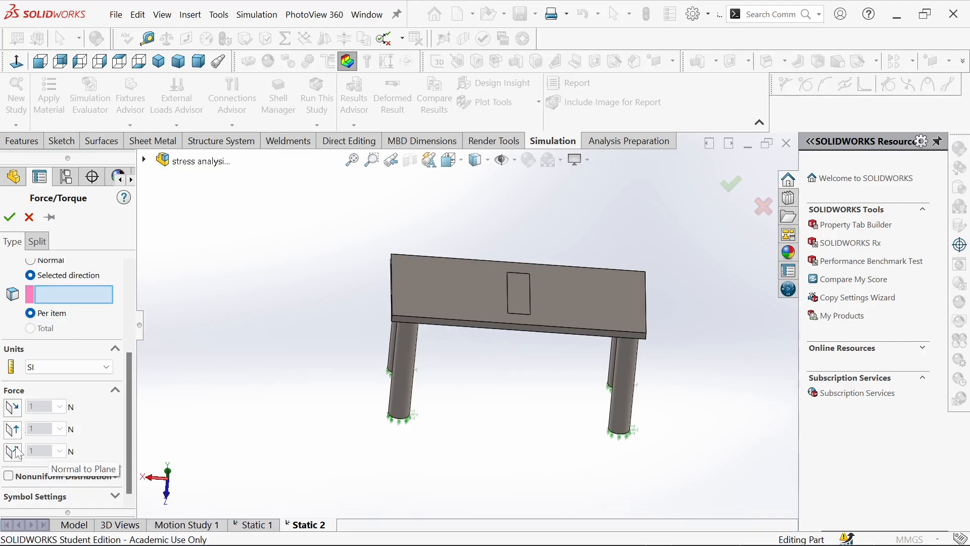
mouse_move(75, 458)
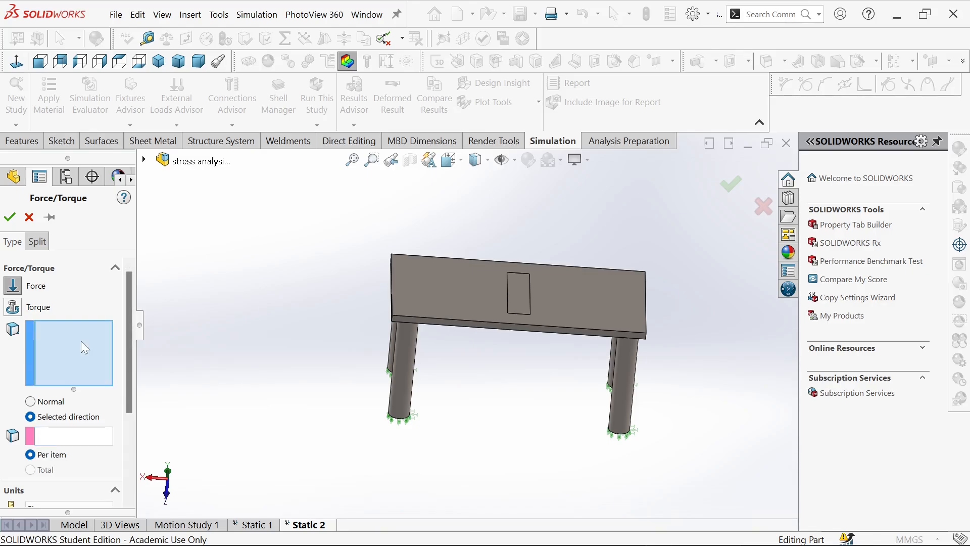
mouse_move(516, 299)
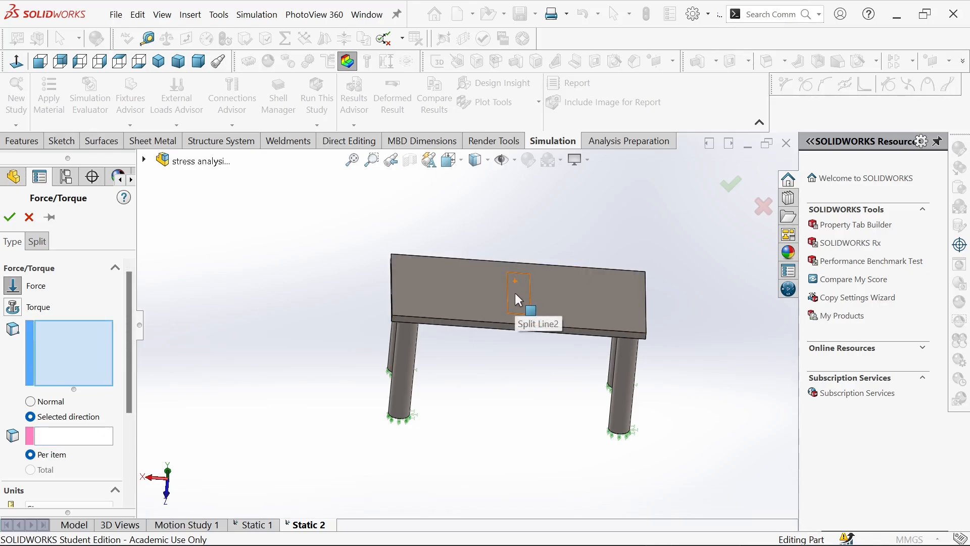
left_click(517, 293)
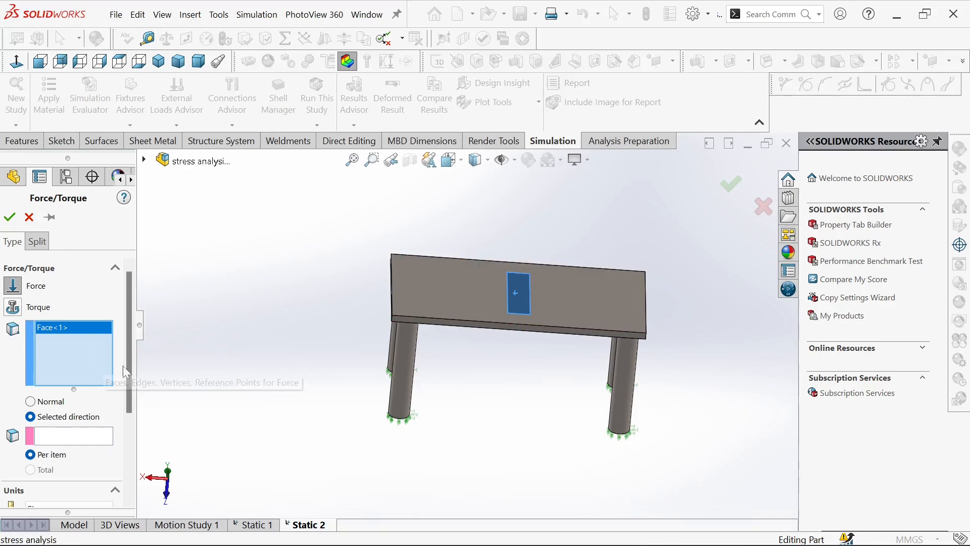
scroll("down", 3)
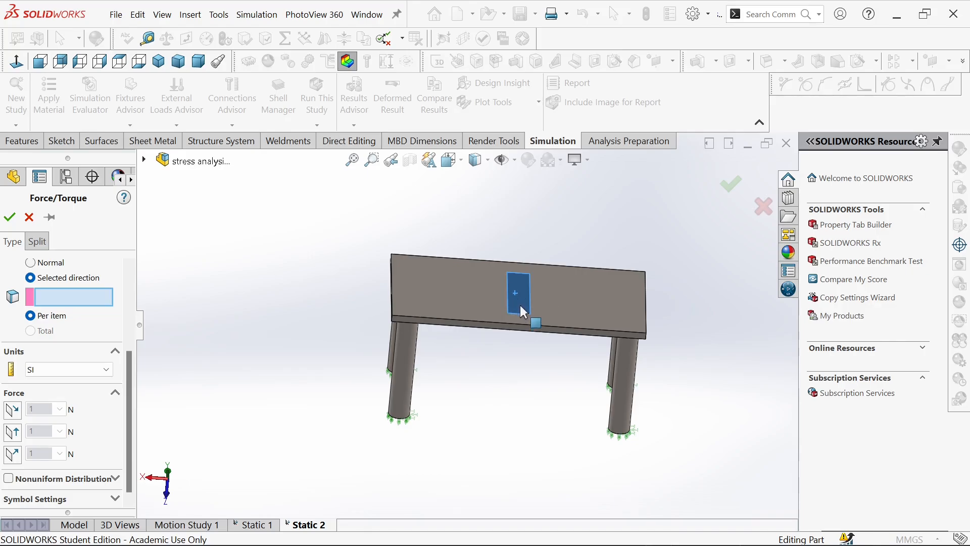
left_click(515, 297)
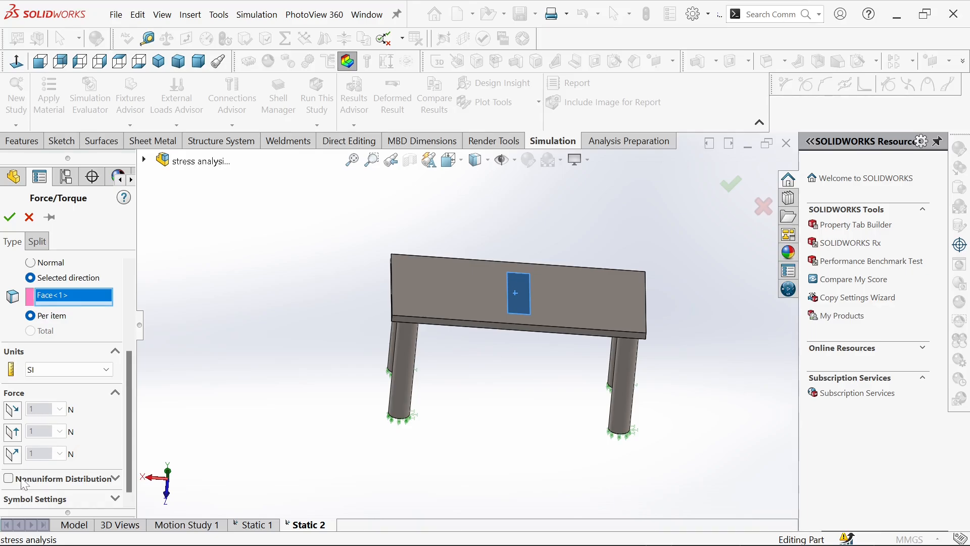
left_click(12, 409)
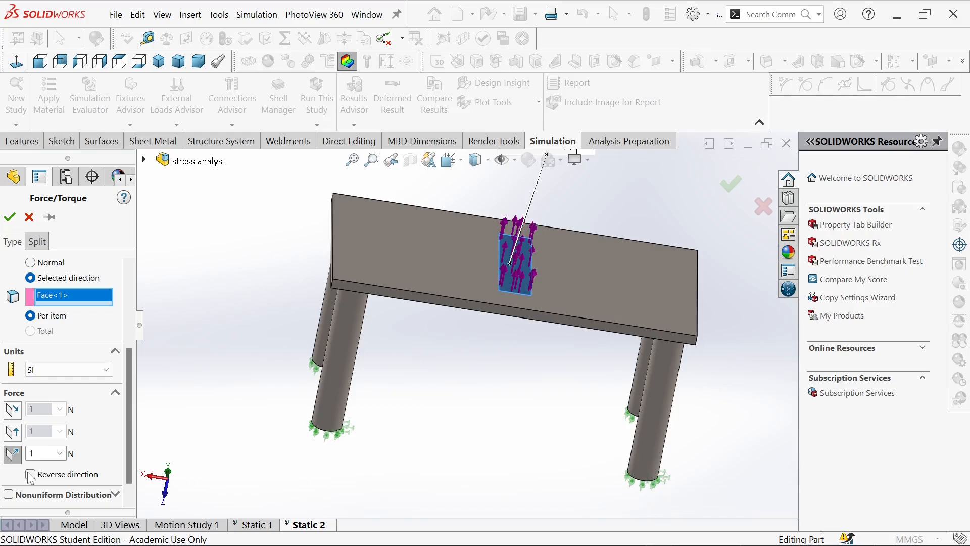
Reverse the force to push downward at 2000 N and confirm Force-1.
left_click(32, 474)
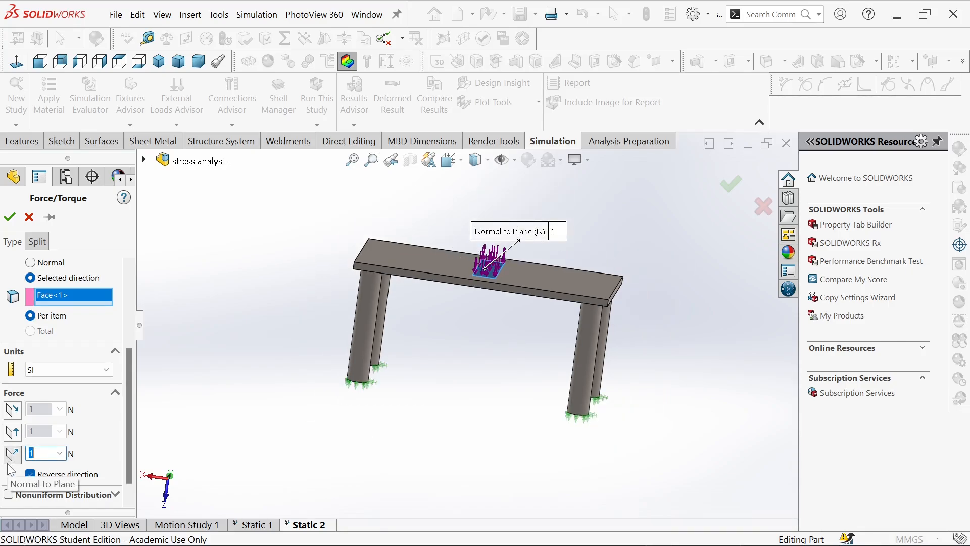
type("2000")
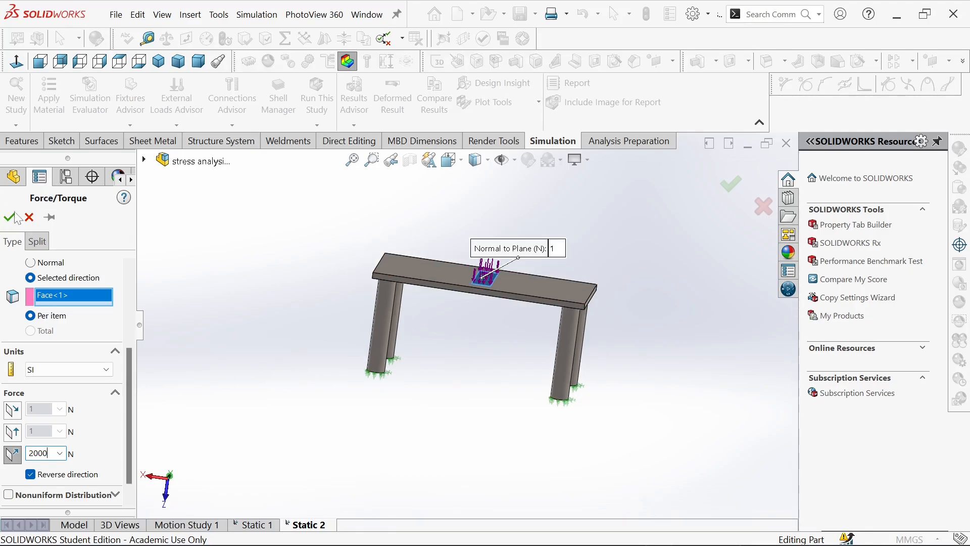
left_click(12, 216)
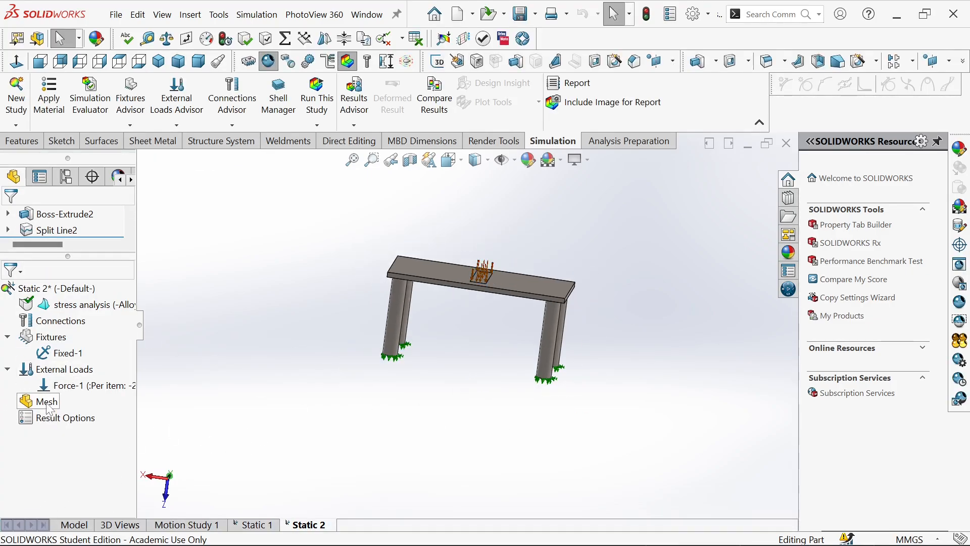
Mesh and Run the study from the Mesh node to get the von Mises stress plot.
right_click(38, 401)
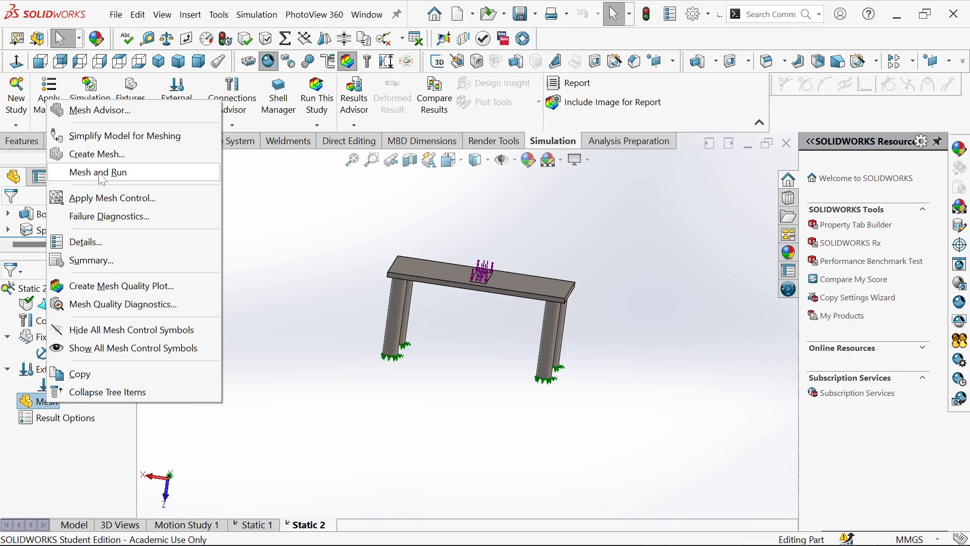
left_click(97, 172)
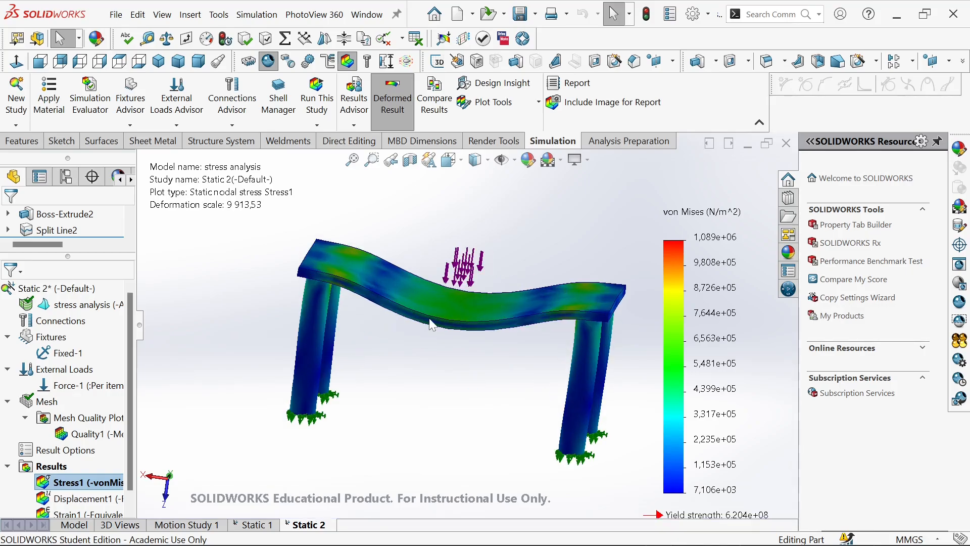
mouse_move(484, 266)
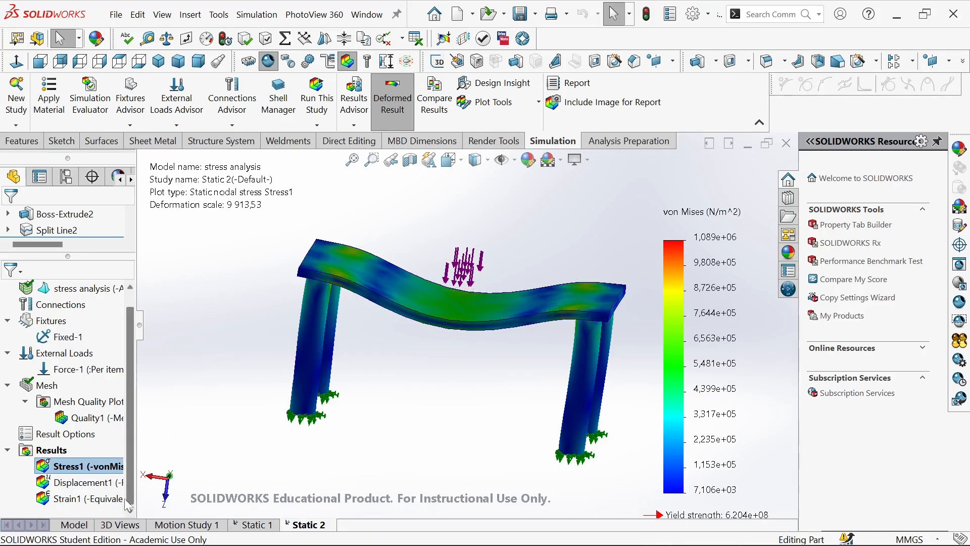
Animate the Stress1 result with 45 frames and replay the deformation.
right_click(71, 467)
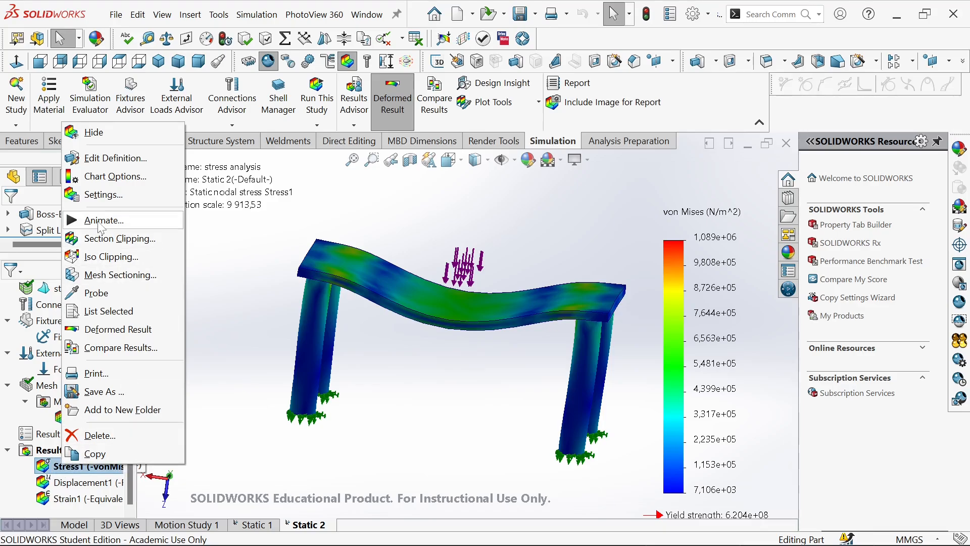
left_click(103, 220)
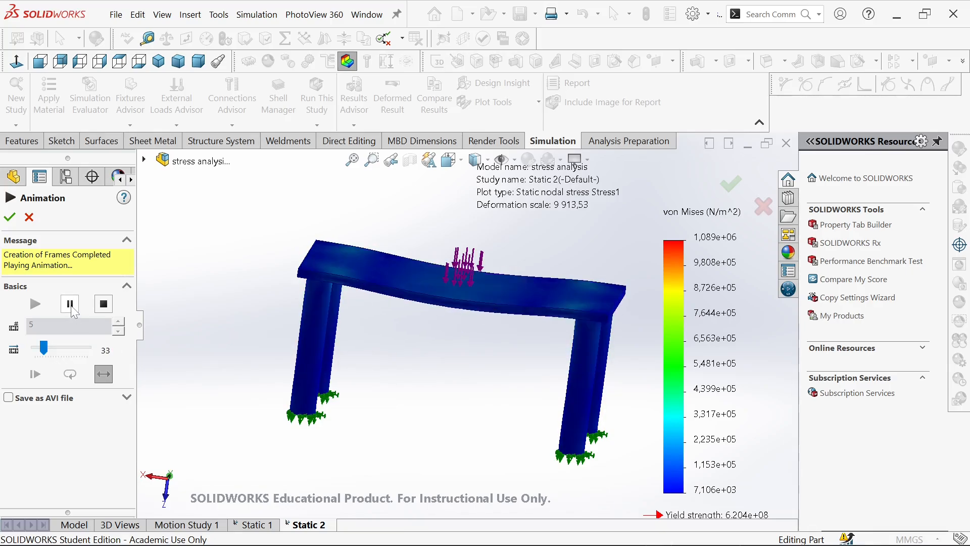
left_click(103, 257)
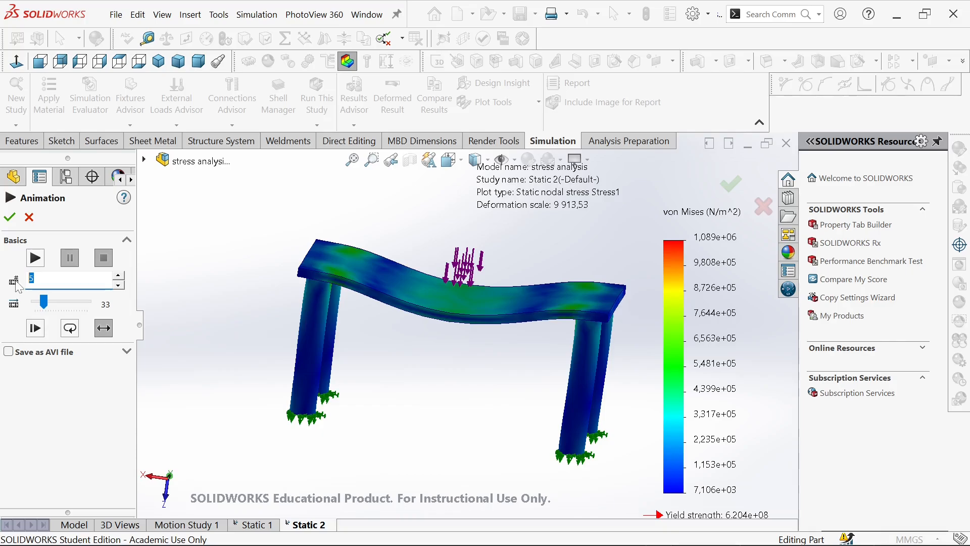
type("45")
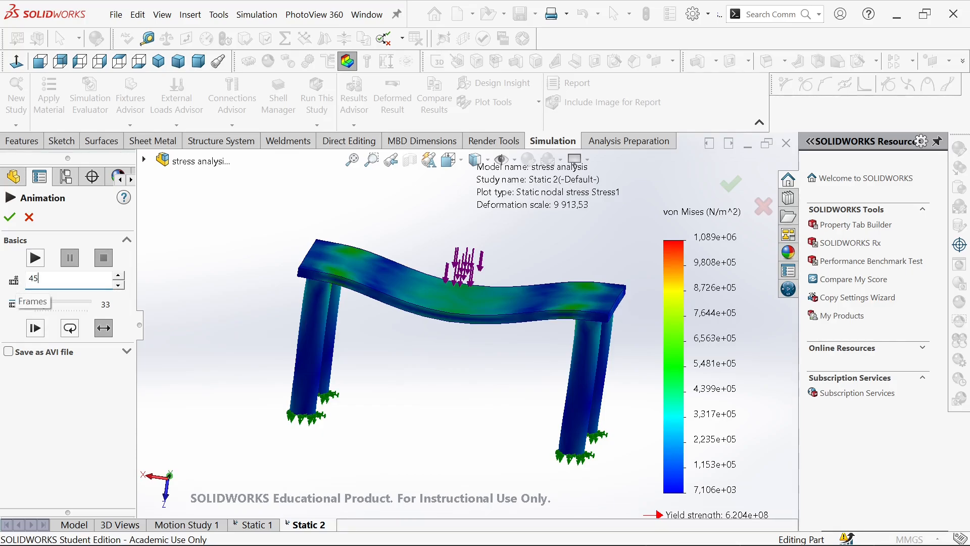
left_click(36, 258)
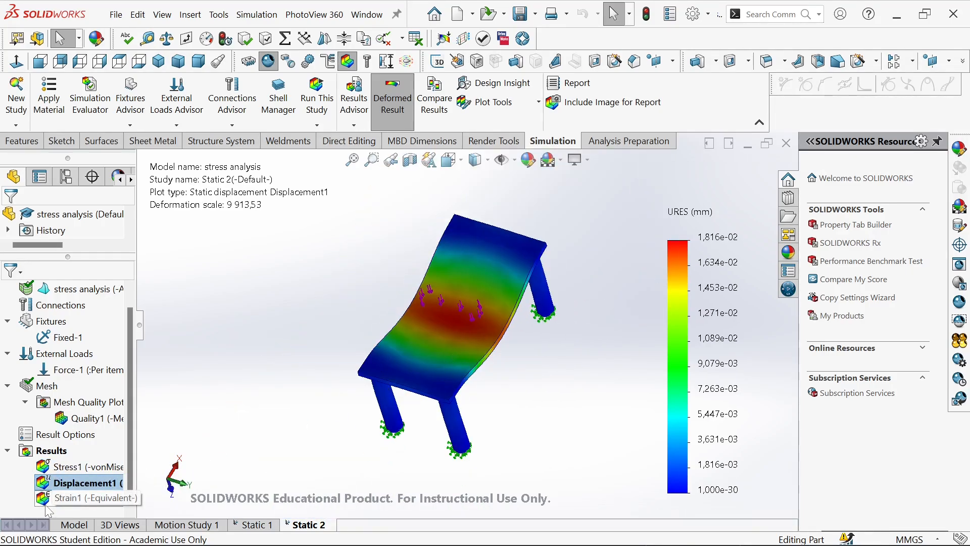
Display the Strain1 equivalent strain plot on the deformed table.
double_click(81, 497)
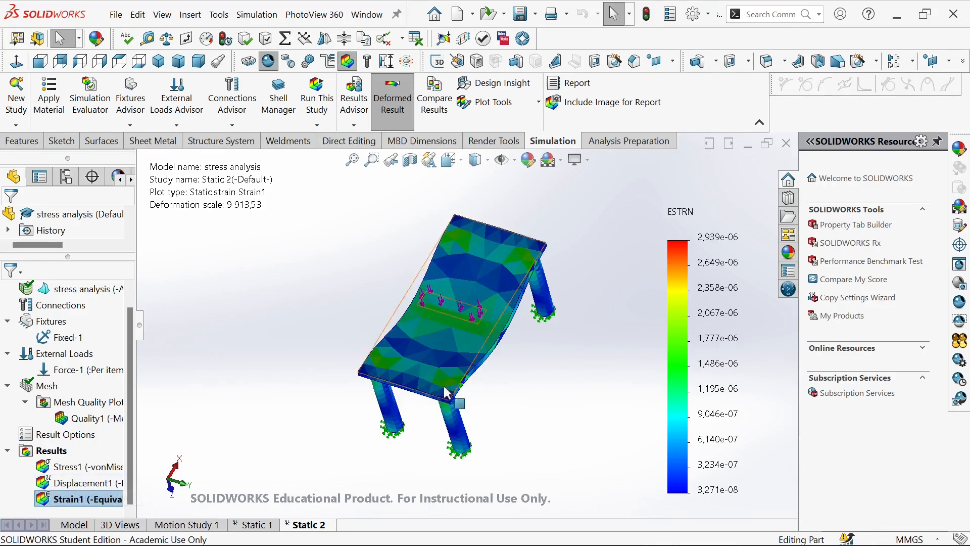